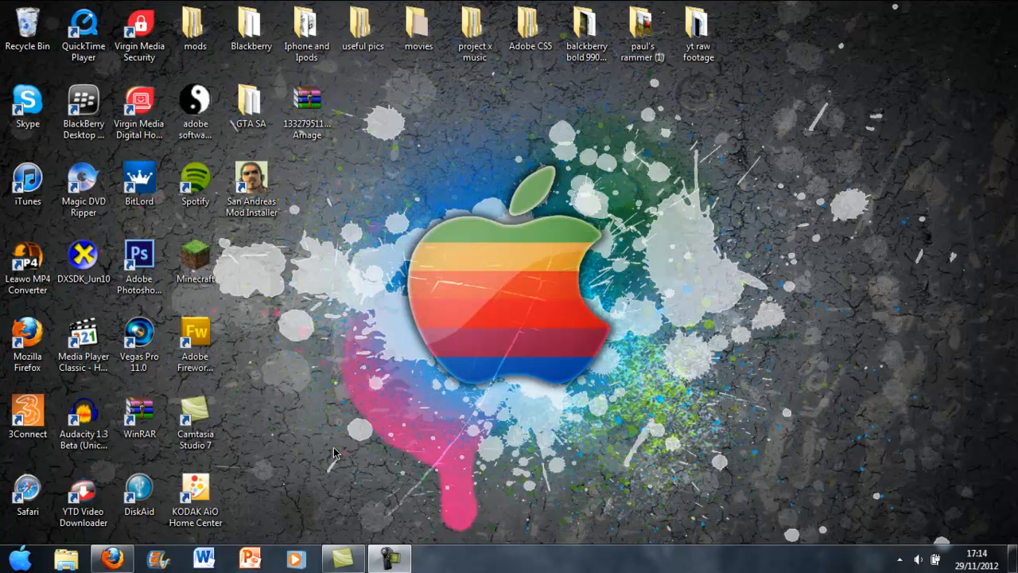
pyautogui.moveTo(317, 261)
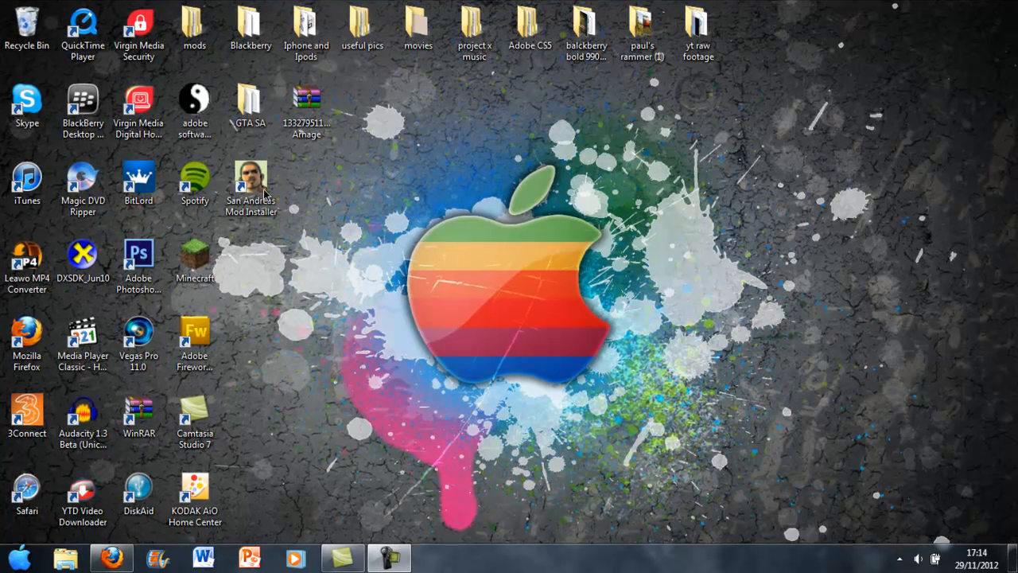
# - Bring Firefox forward on The GTA Place download page for San Andreas Mod Installer 1.1
pyautogui.moveTo(251, 188); pyautogui.dragTo(410, 270)
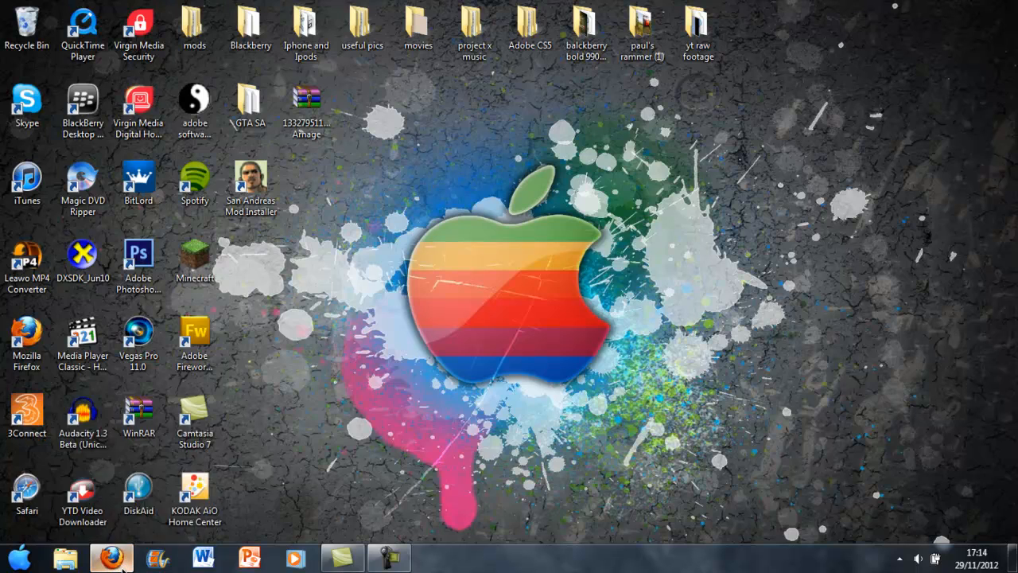
pyautogui.click(110, 557)
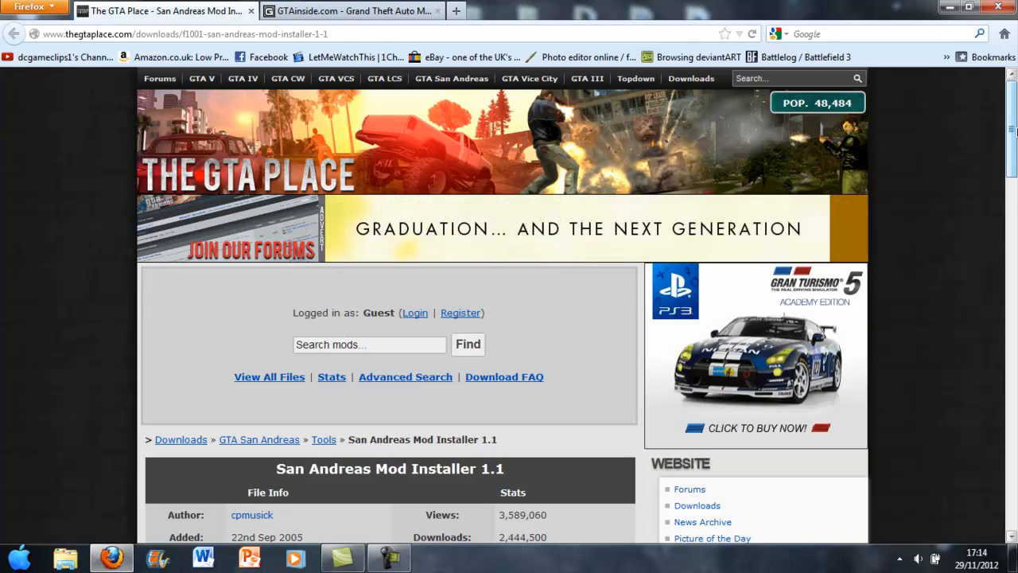
pyautogui.scroll(-3)
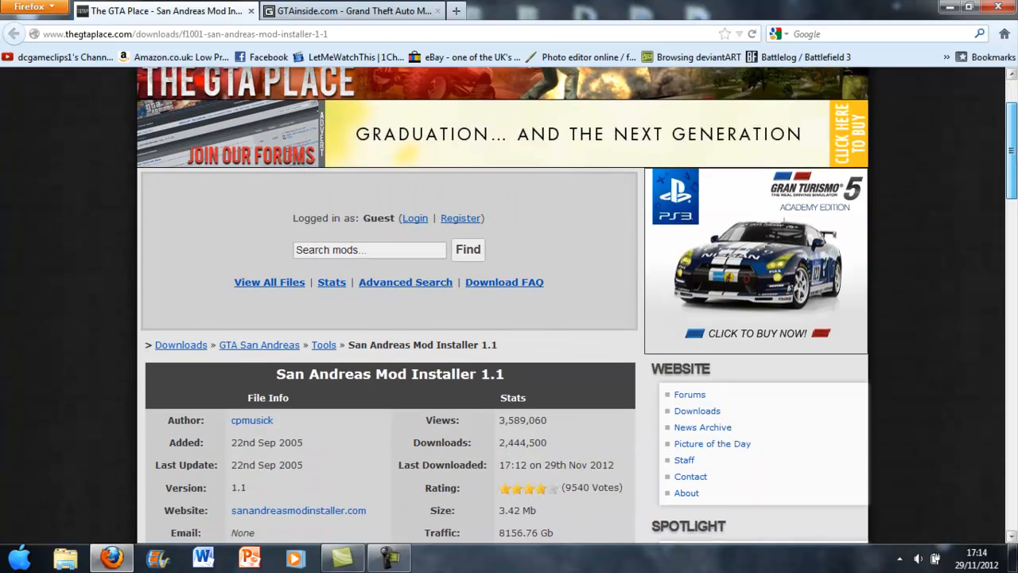
pyautogui.scroll(3)
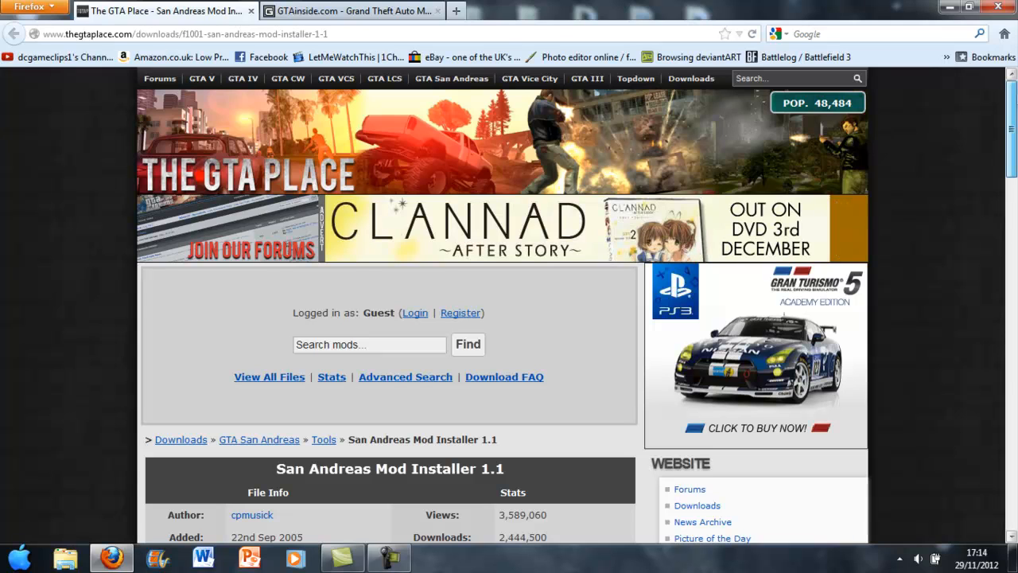
pyautogui.scroll(-3)
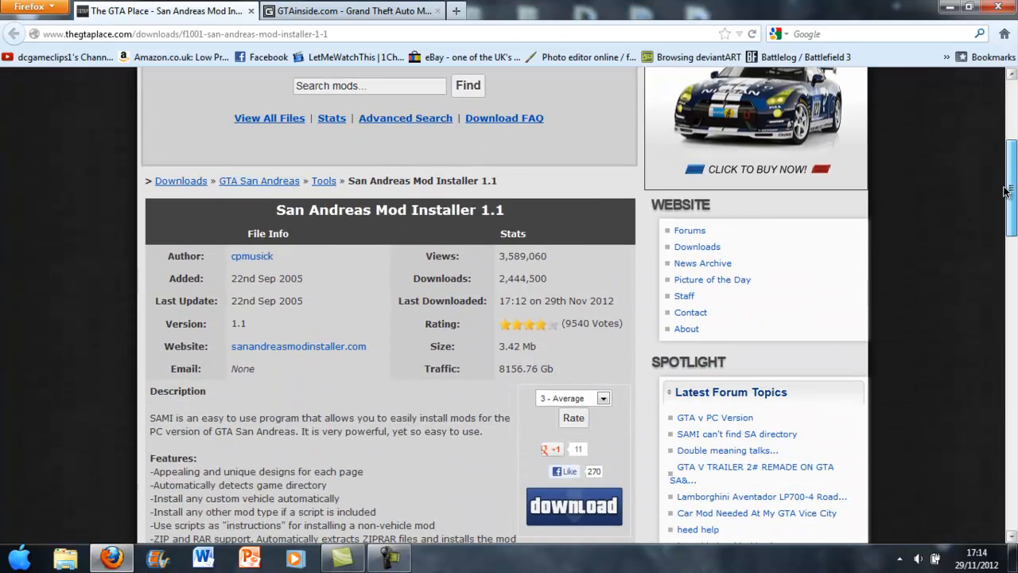
pyautogui.scroll(-3)
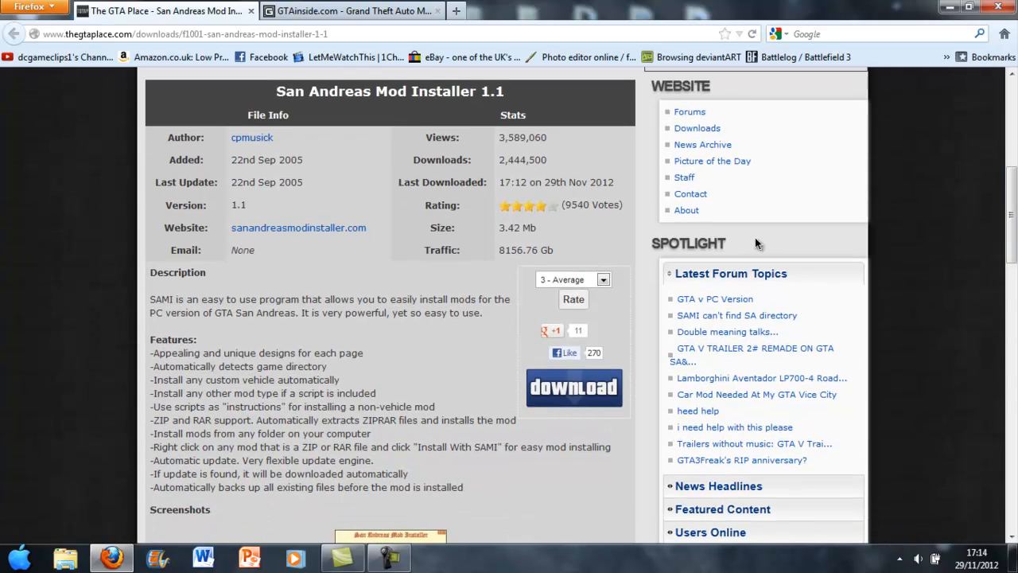
pyautogui.moveTo(491, 196)
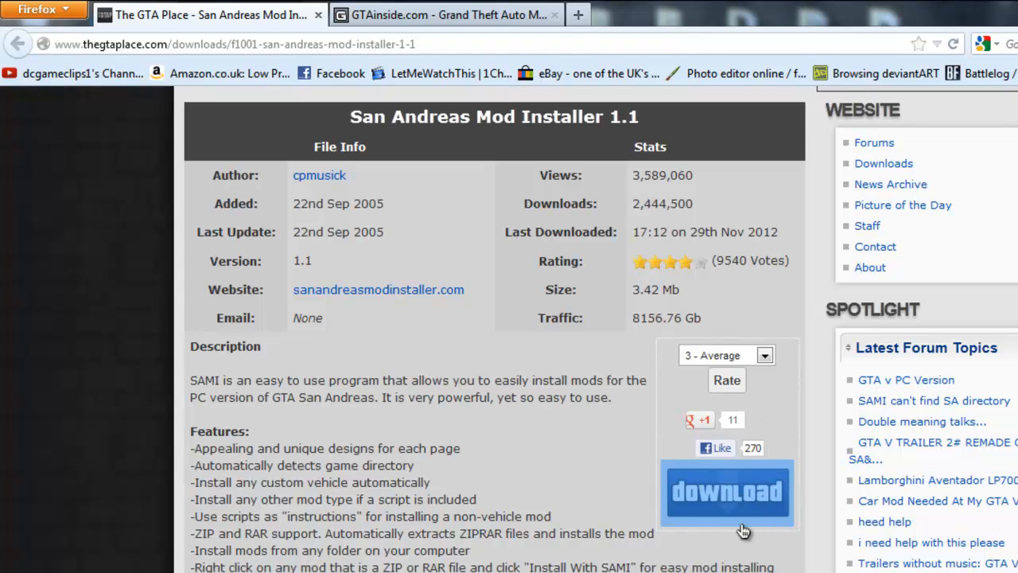
pyautogui.moveTo(601, 289)
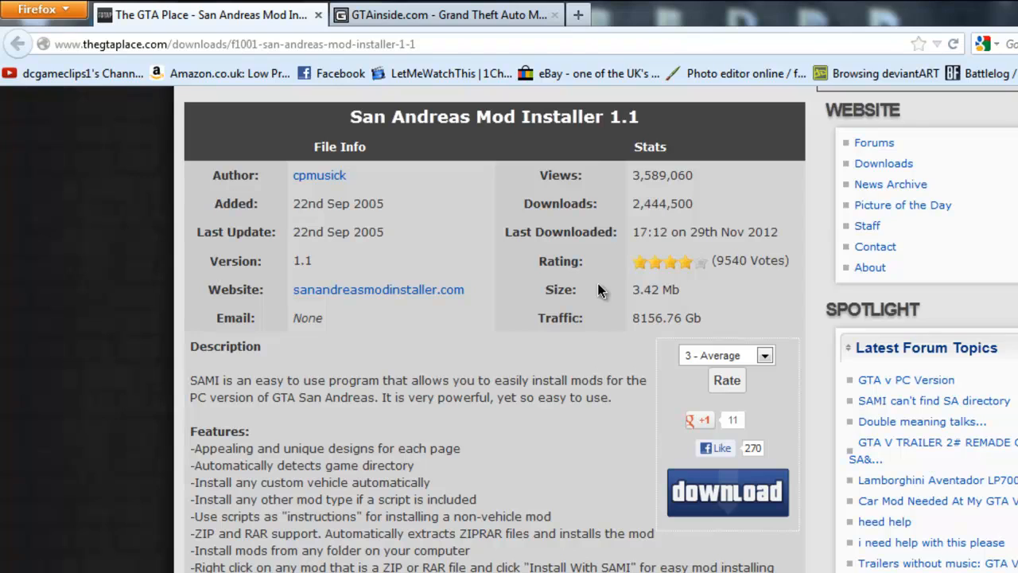
pyautogui.moveTo(318, 19)
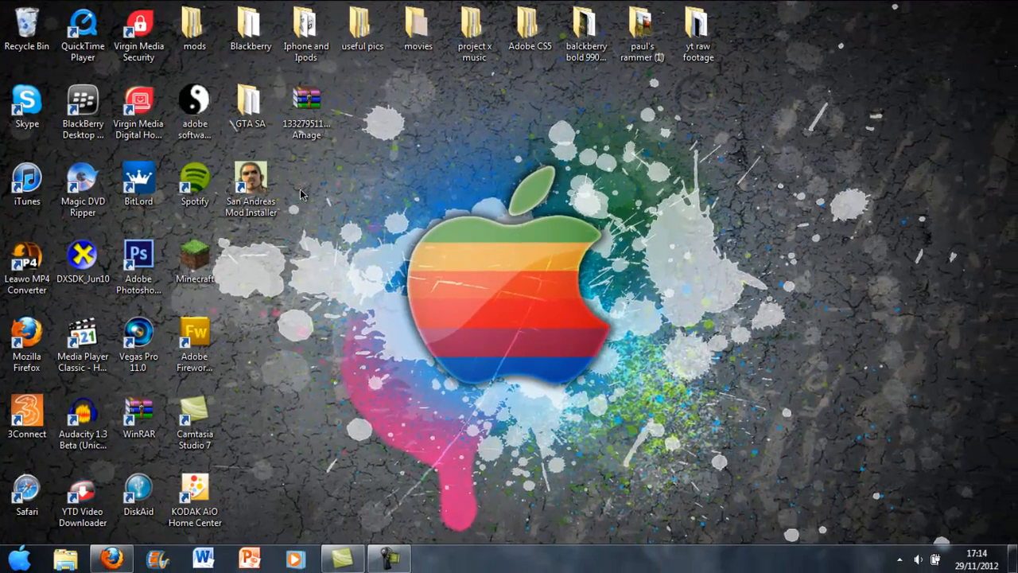
pyautogui.moveTo(318, 248)
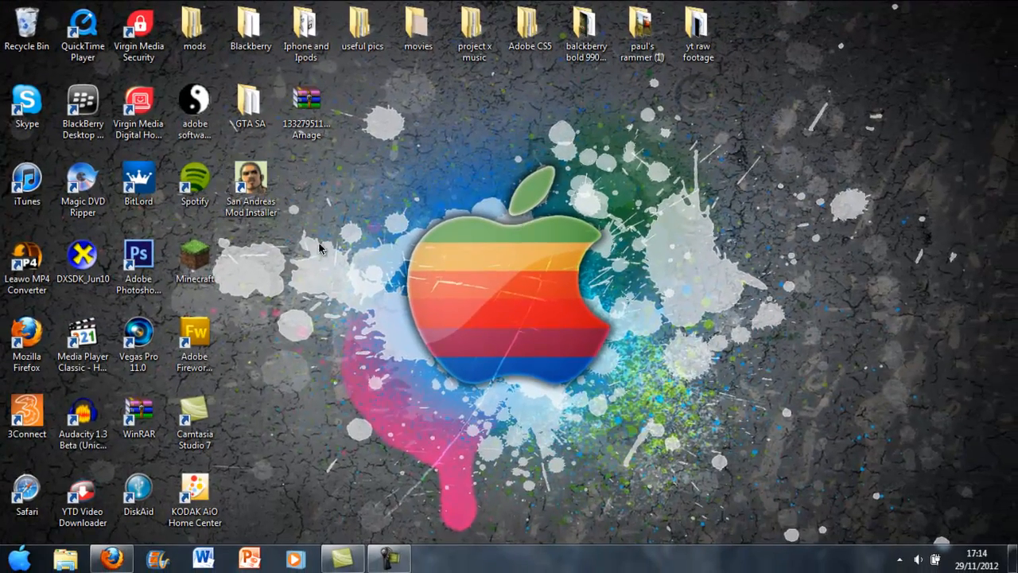
pyautogui.moveTo(294, 231)
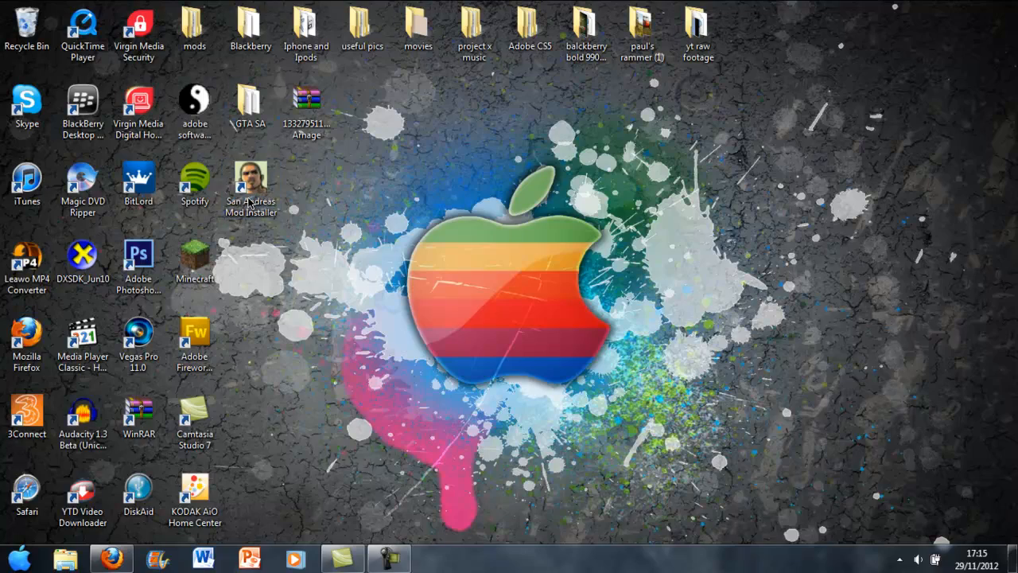
# - Launch San Andreas Mod Installer from its desktop shortcut
pyautogui.doubleClick(251, 183)
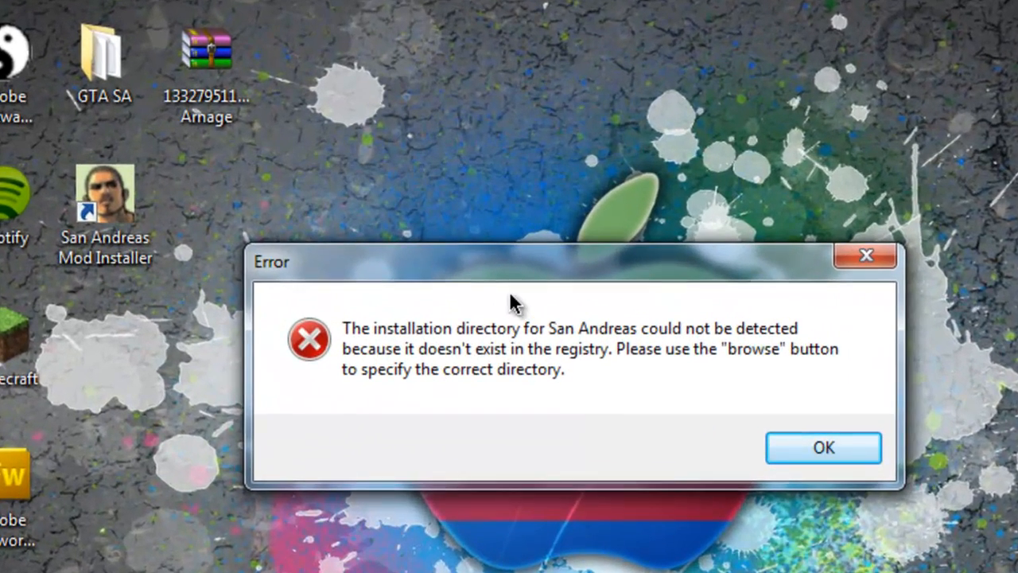
pyautogui.moveTo(522, 301)
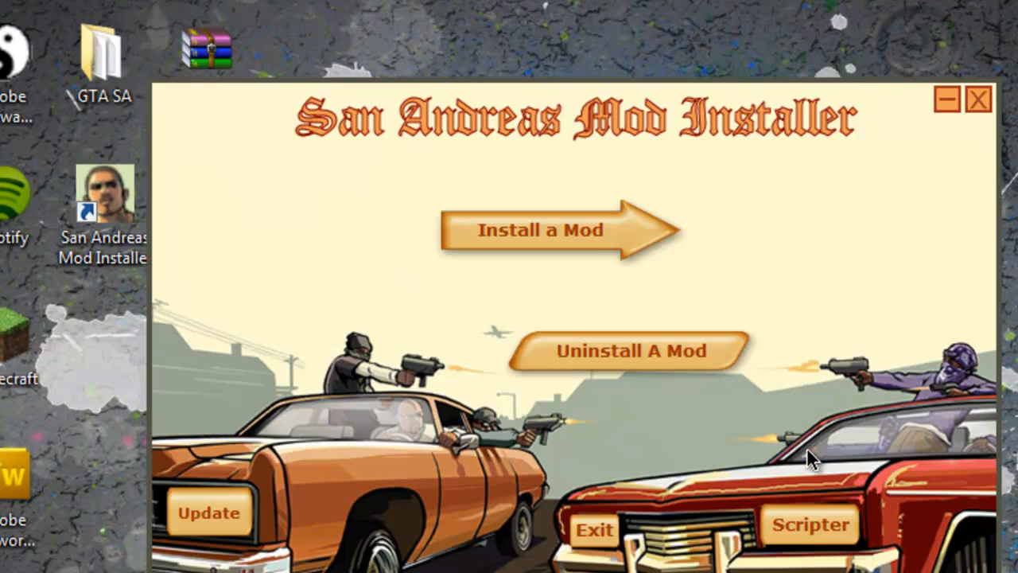
pyautogui.moveTo(585, 230)
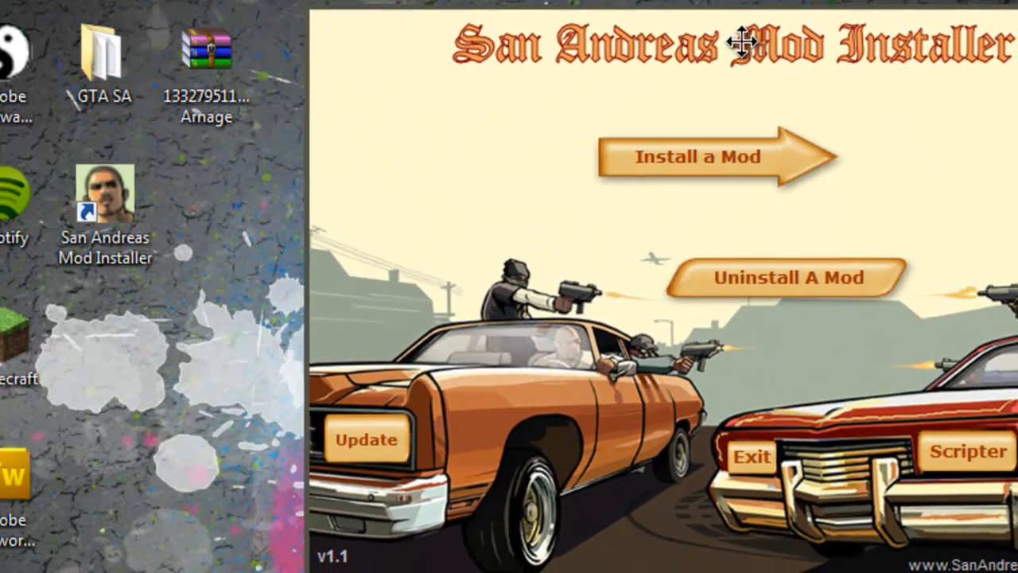
# - Start a new mod installation from the installer's main menu
pyautogui.click(698, 156)
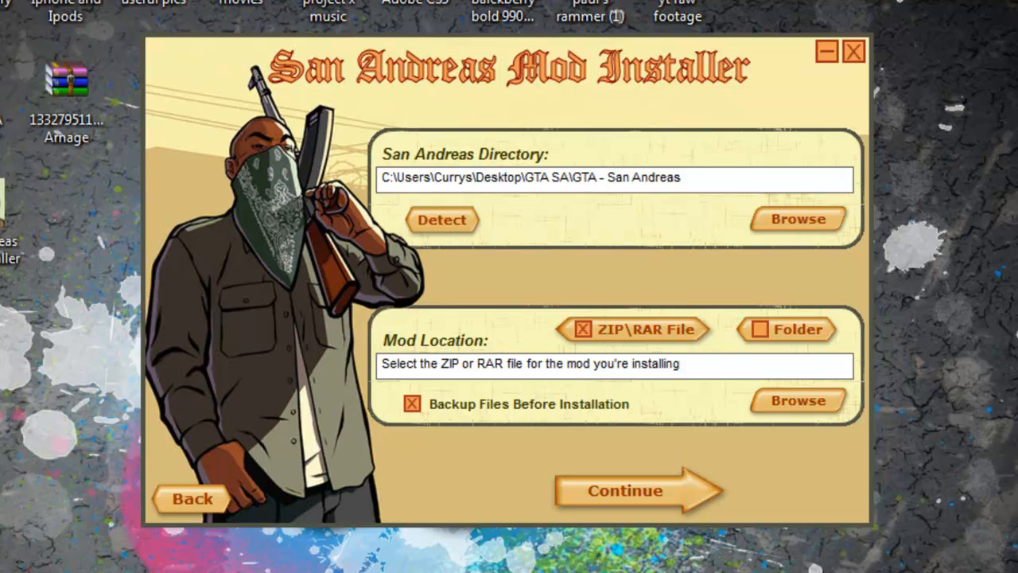
pyautogui.moveTo(649, 287)
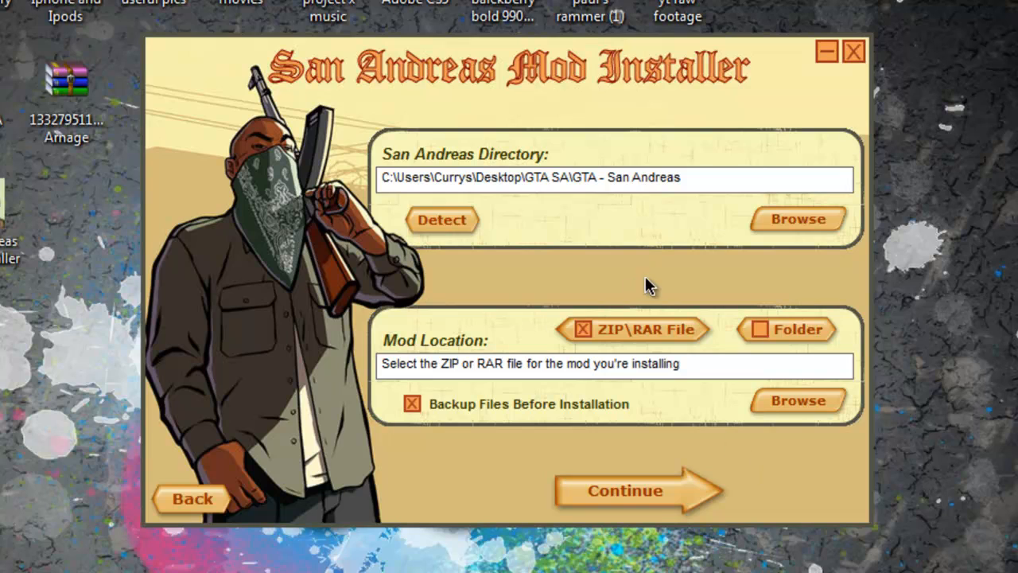
pyautogui.moveTo(703, 269)
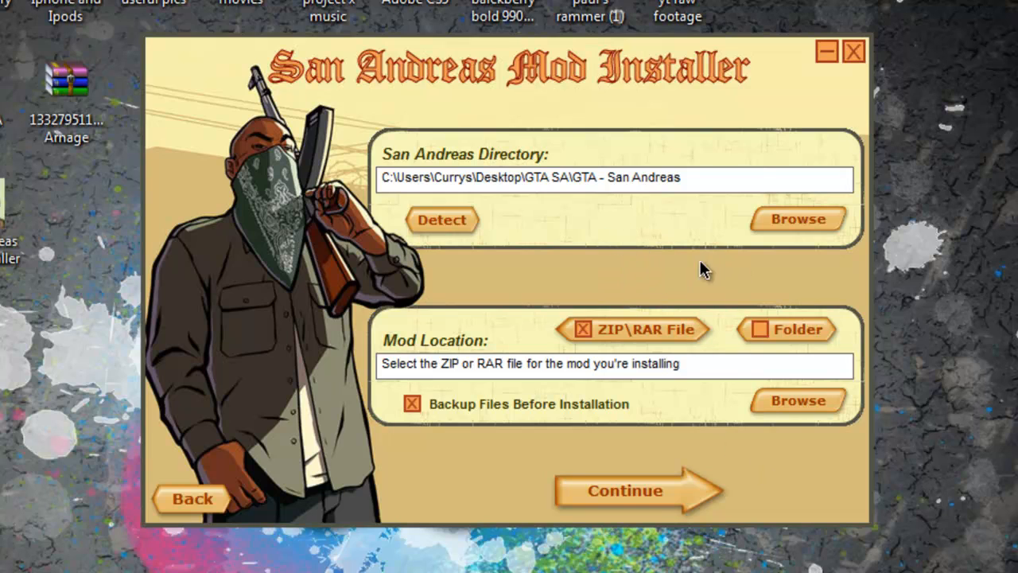
pyautogui.moveTo(659, 245)
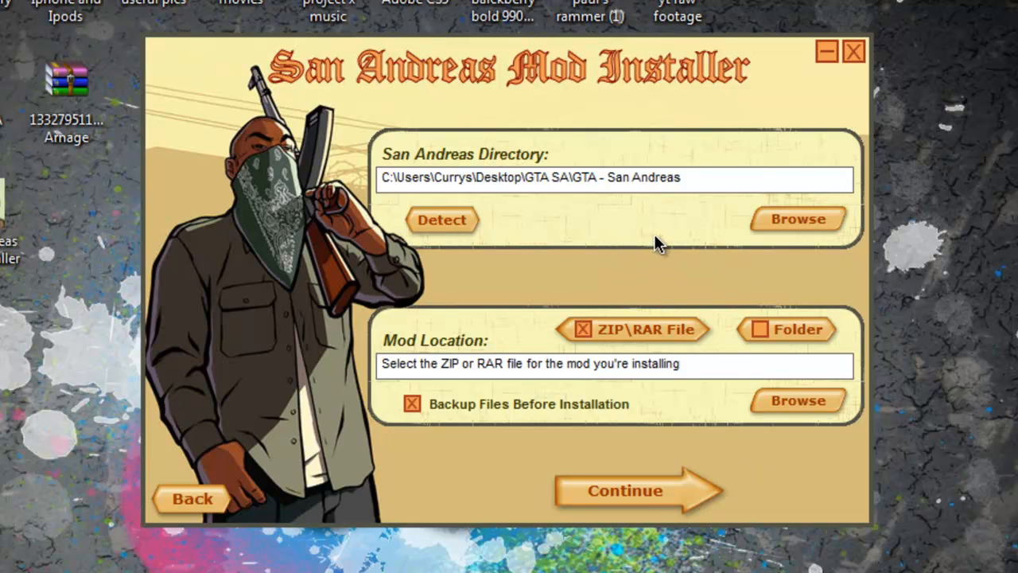
pyautogui.moveTo(607, 280)
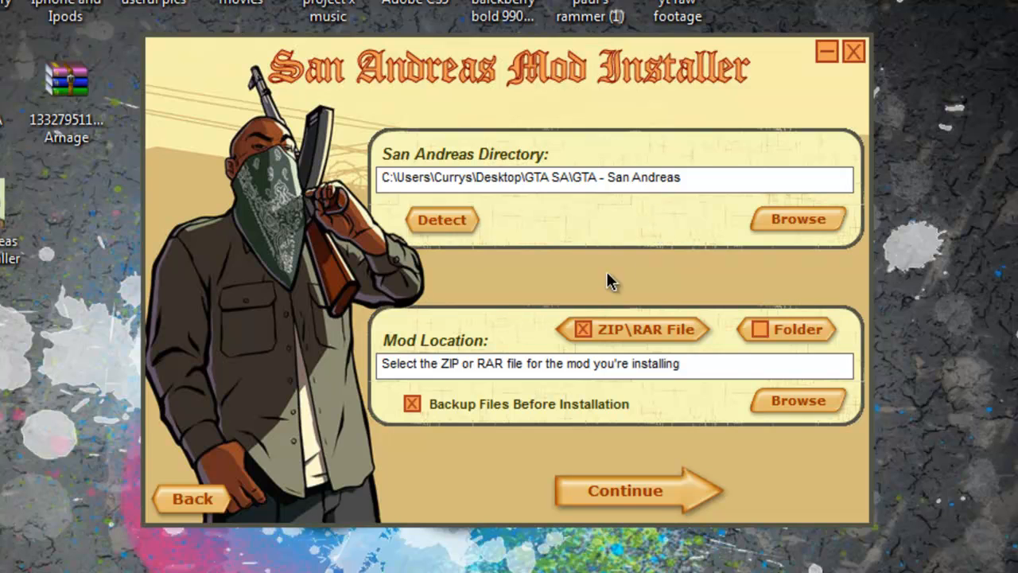
pyautogui.moveTo(623, 299)
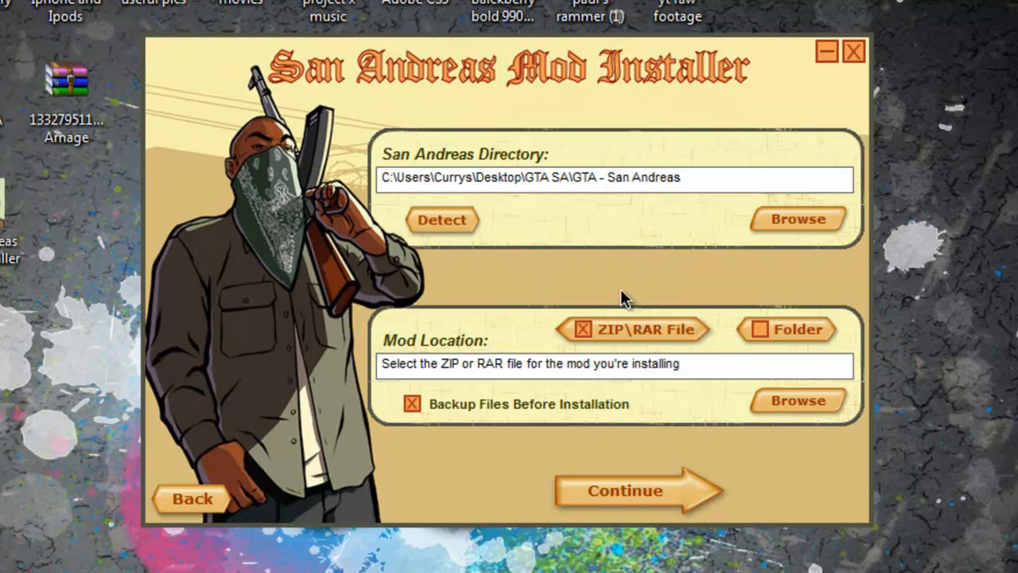
pyautogui.moveTo(803, 256)
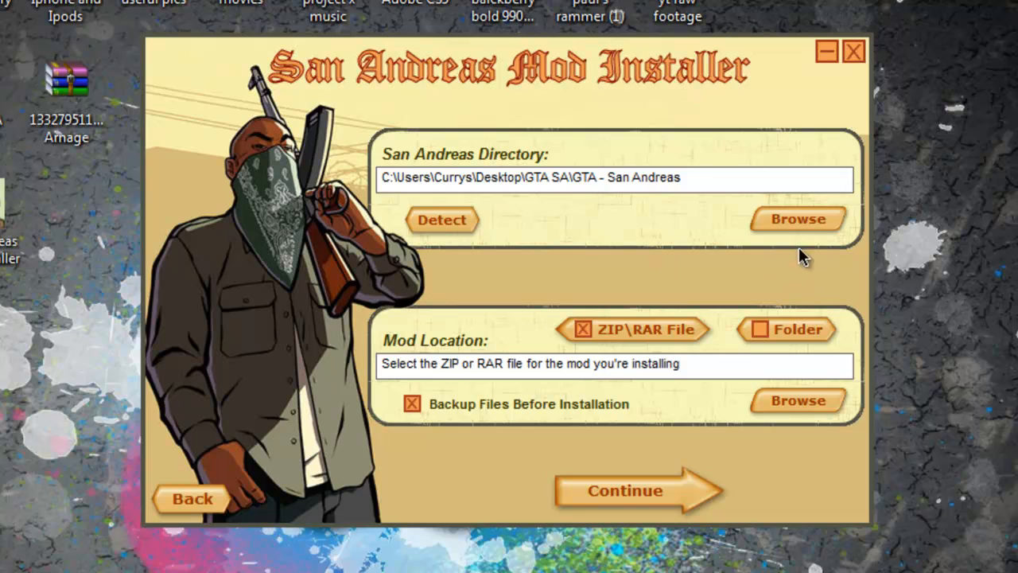
pyautogui.moveTo(782, 229)
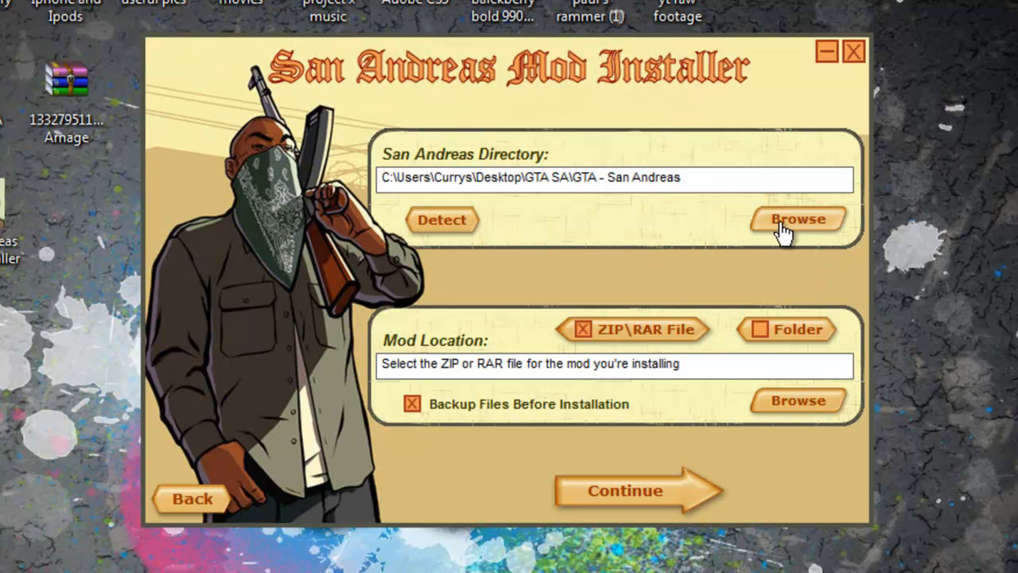
pyautogui.moveTo(811, 242)
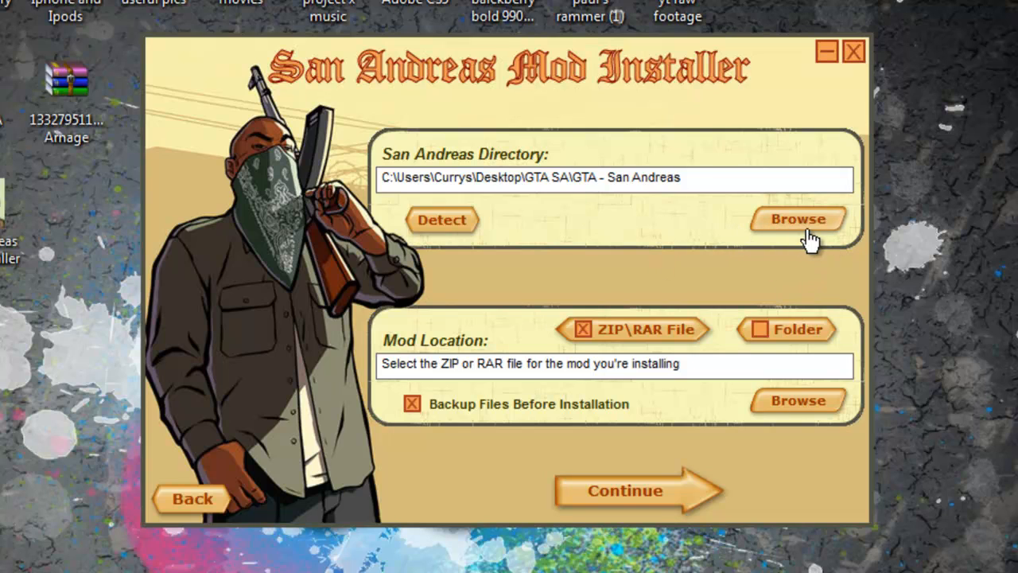
# - Browse for the San Andreas game directory manually
pyautogui.click(797, 219)
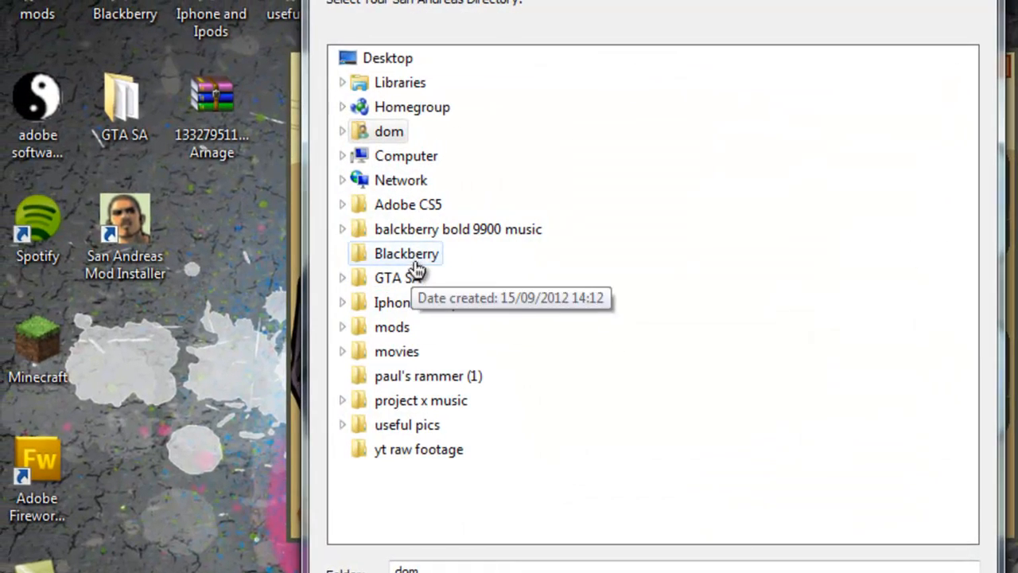
pyautogui.moveTo(407, 287)
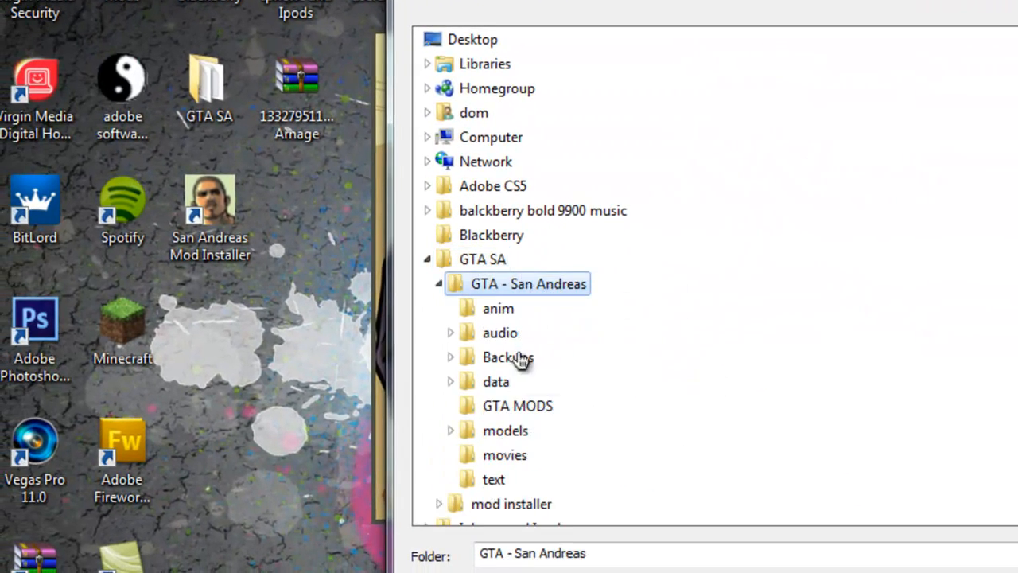
pyautogui.moveTo(604, 398)
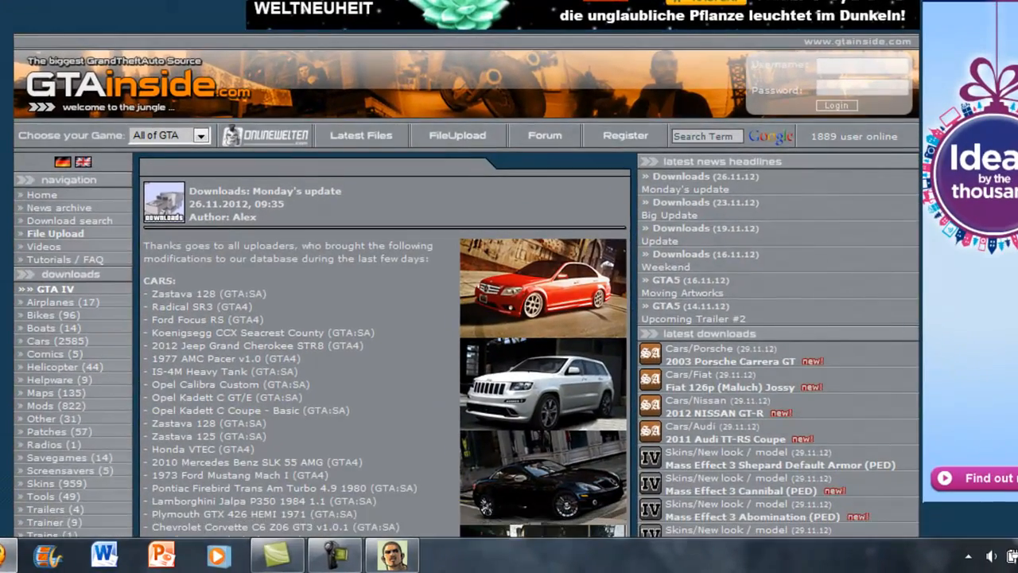
# - Scroll the GTAinside car-make list down to the Bentley (15) entry
pyautogui.scroll(-3)
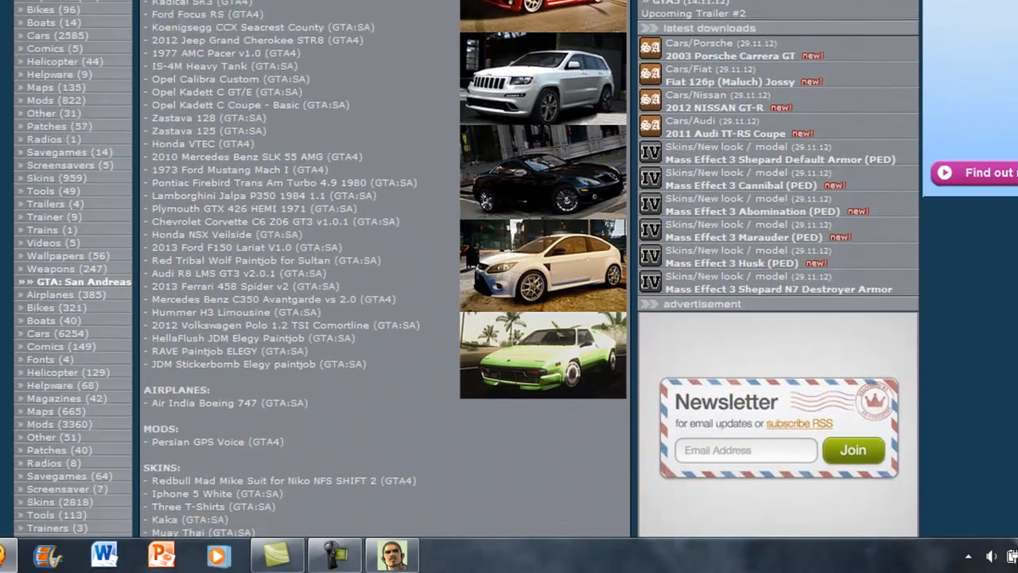
pyautogui.scroll(-3)
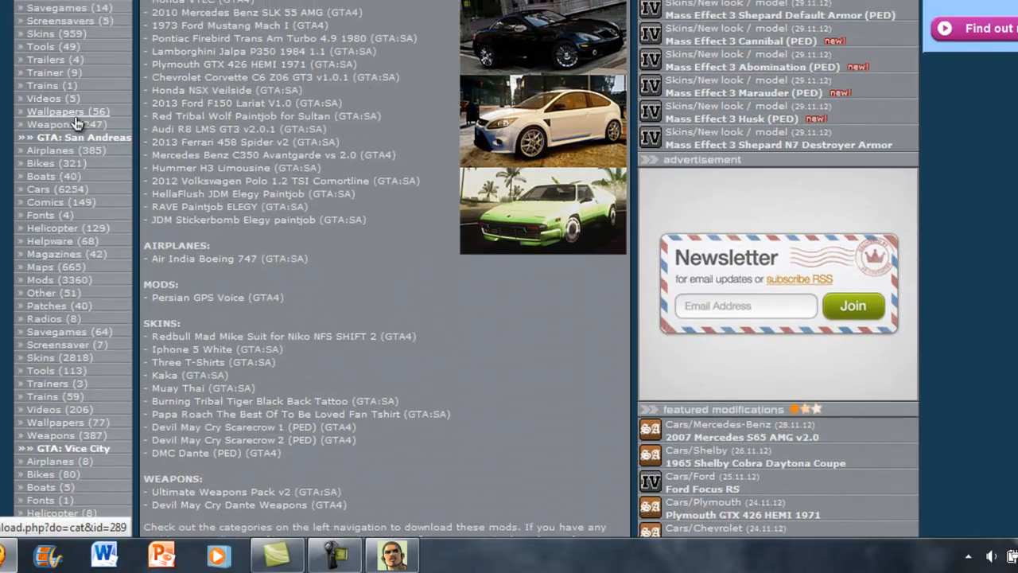
pyautogui.moveTo(49, 154)
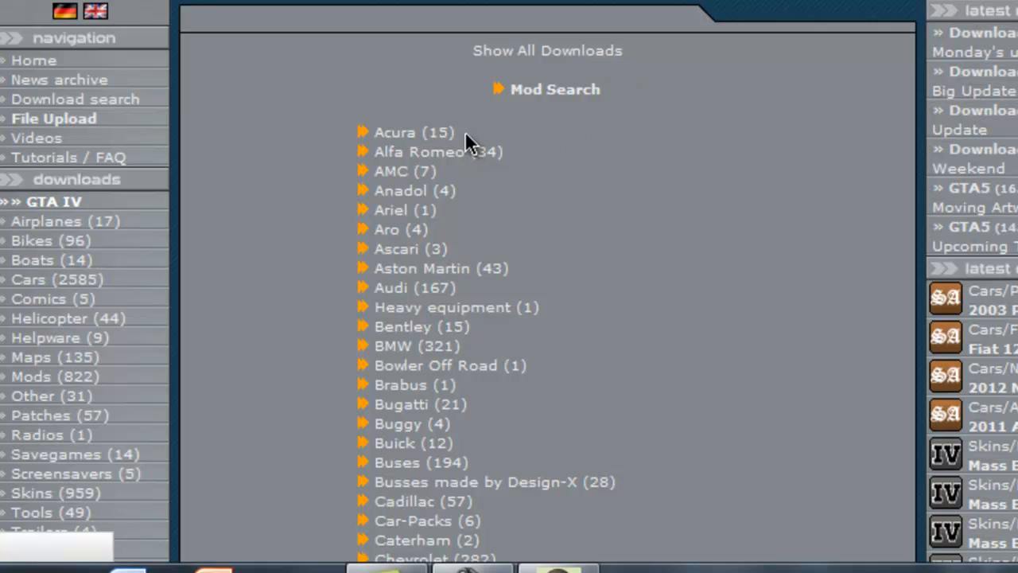
pyautogui.moveTo(505, 267)
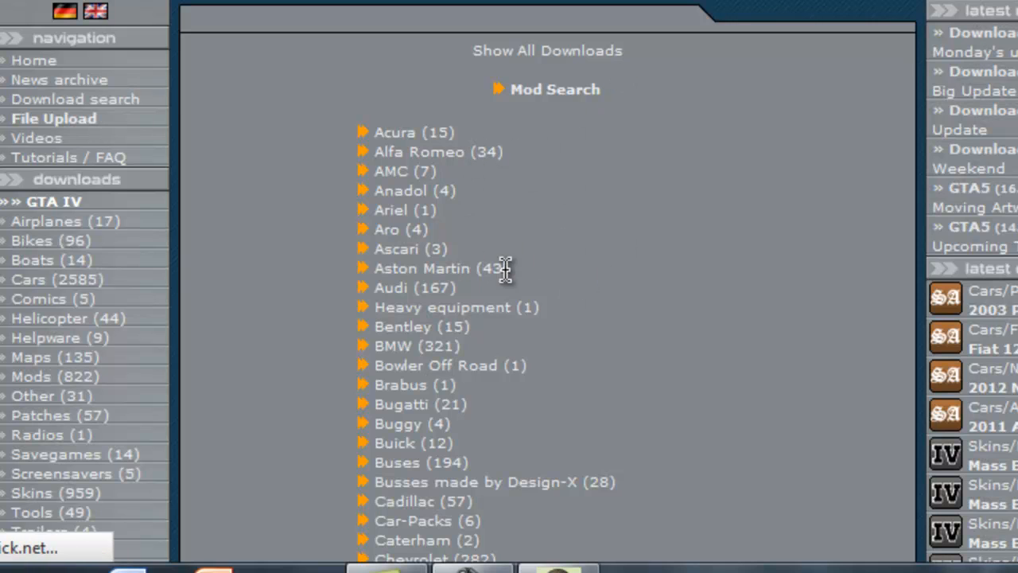
pyautogui.scroll(-3)
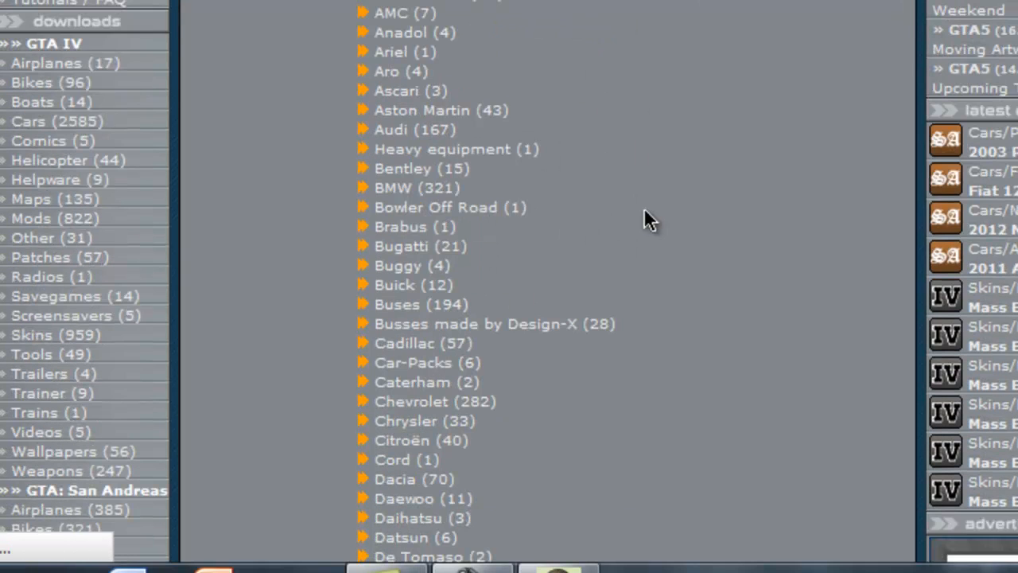
pyautogui.scroll(-3)
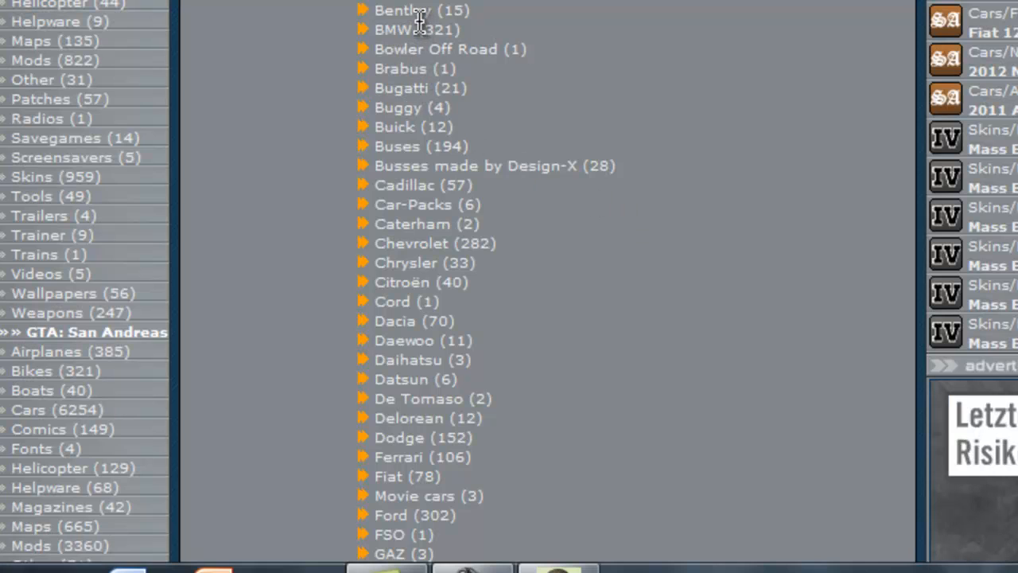
pyautogui.moveTo(578, 34)
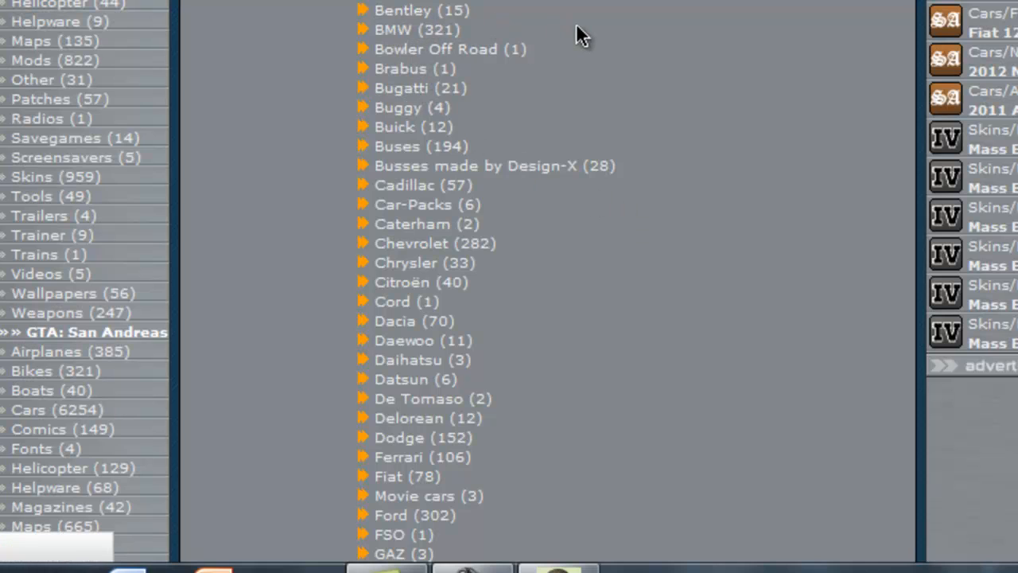
# - Browse the Bentley category and download the Bentley Arnage mod
pyautogui.click(404, 9)
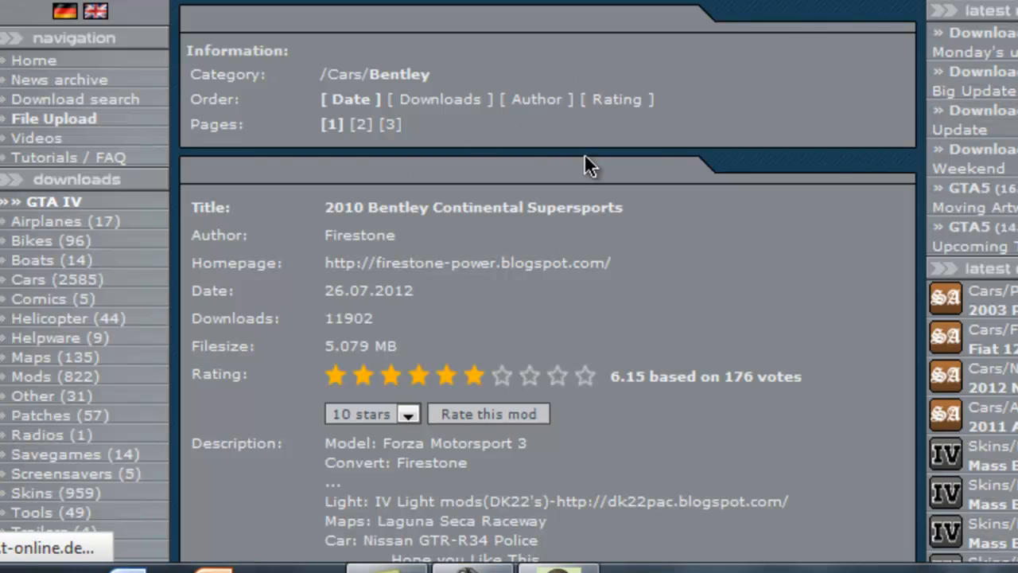
pyautogui.scroll(-3)
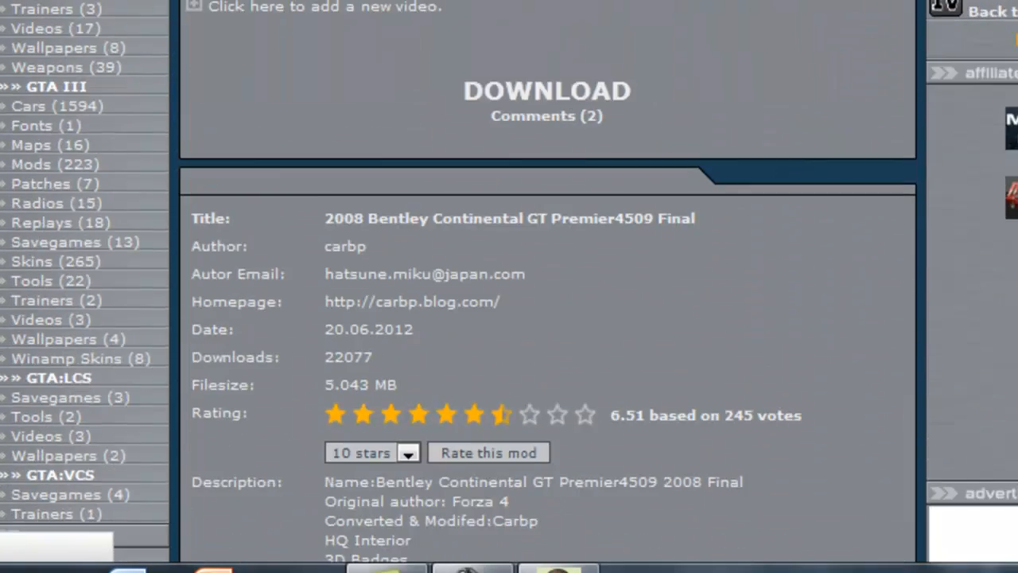
pyautogui.scroll(3)
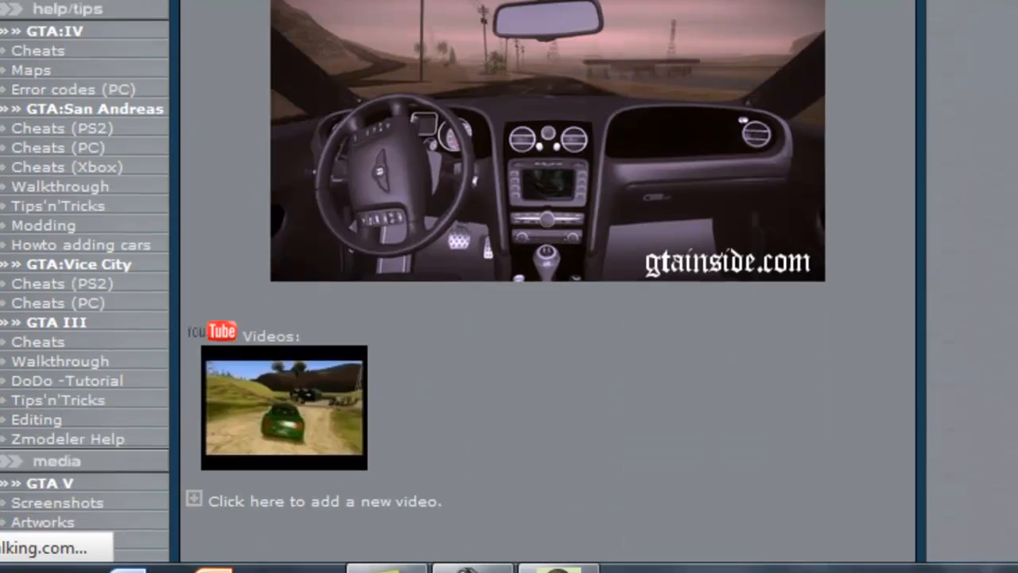
pyautogui.scroll(-3)
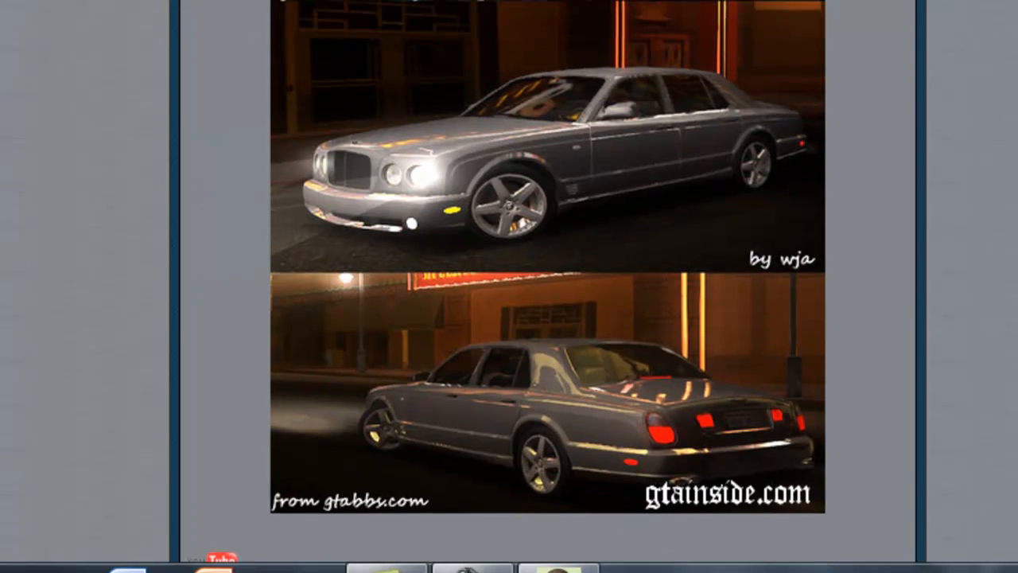
pyautogui.scroll(-3)
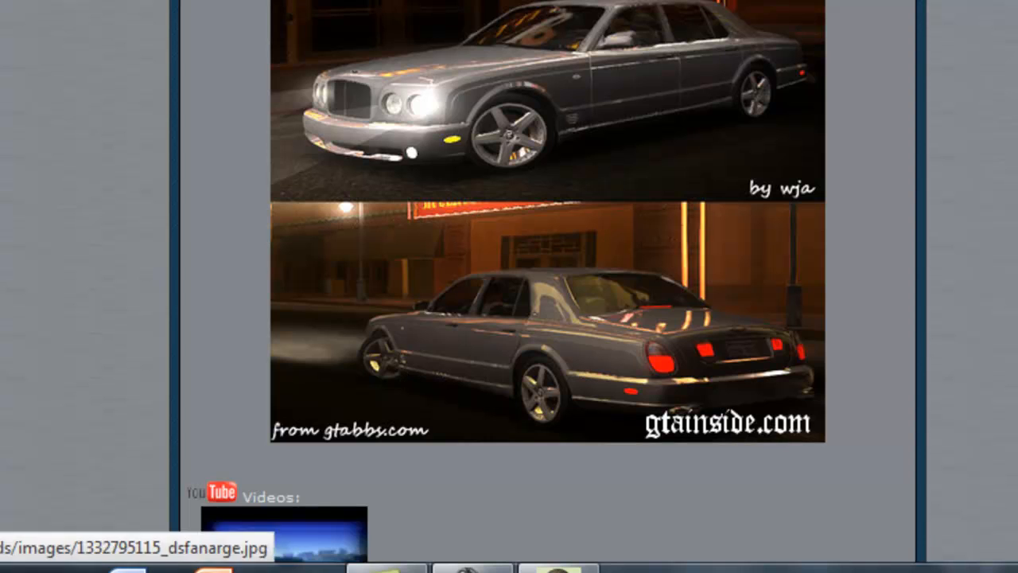
pyautogui.scroll(3)
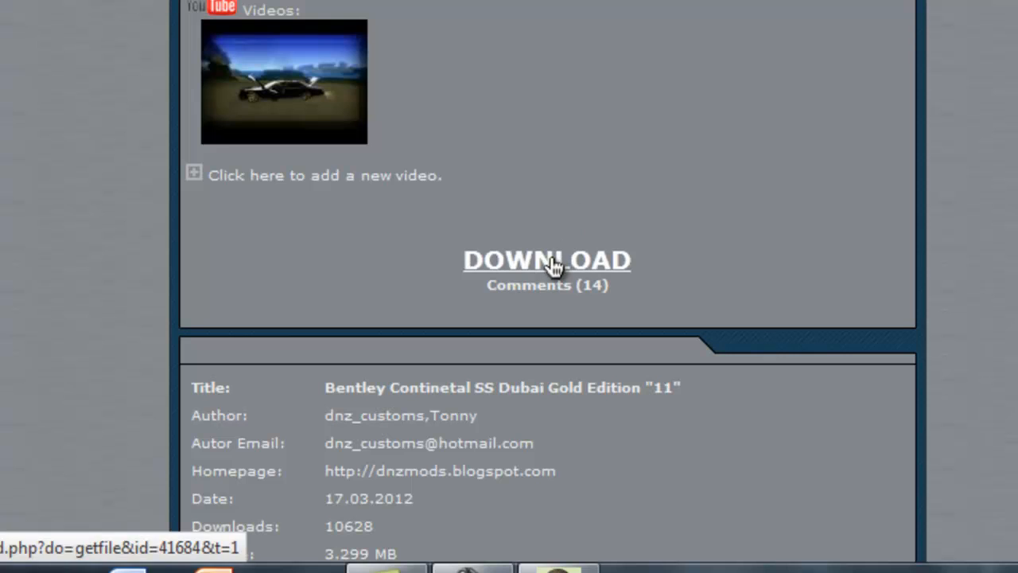
pyautogui.click(547, 261)
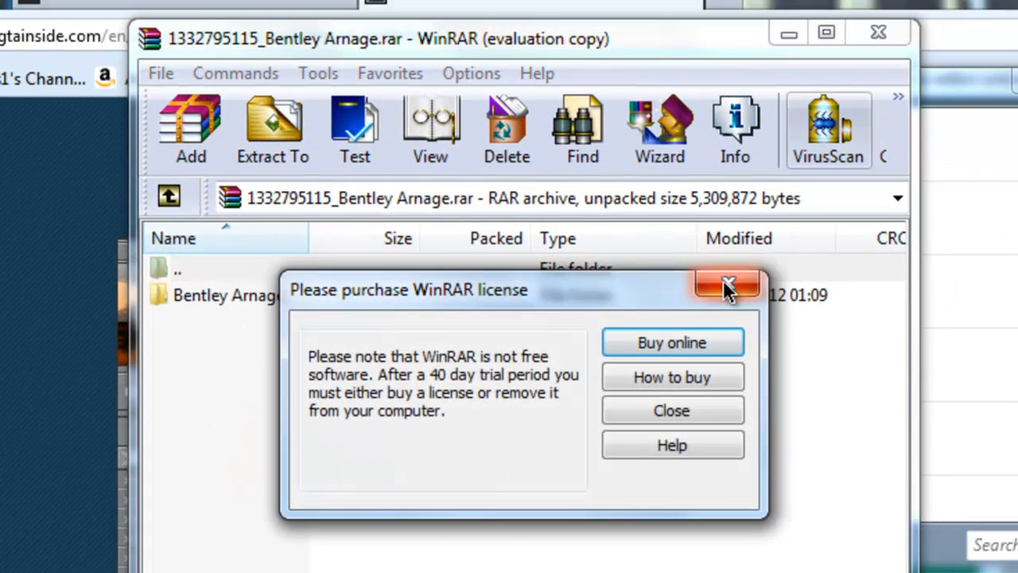
# - Dismiss WinRAR's licence reminder and close the WinRAR window
pyautogui.click(725, 285)
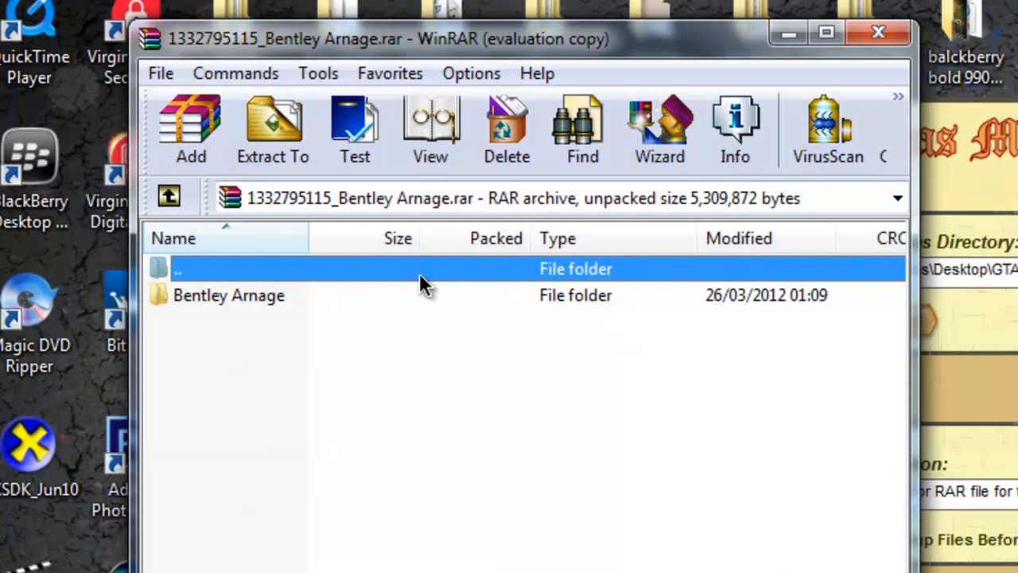
pyautogui.moveTo(203, 286)
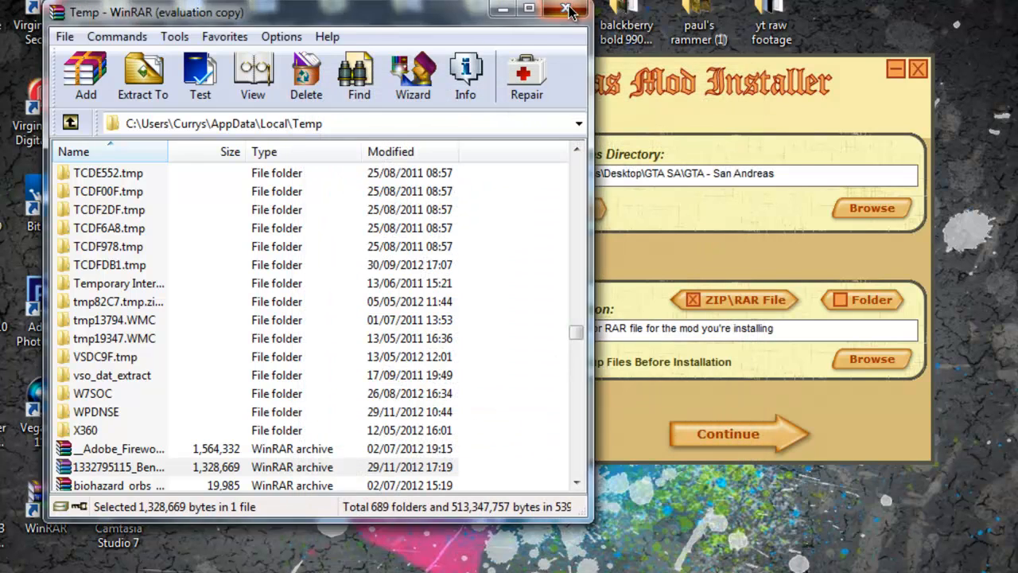
pyautogui.click(566, 11)
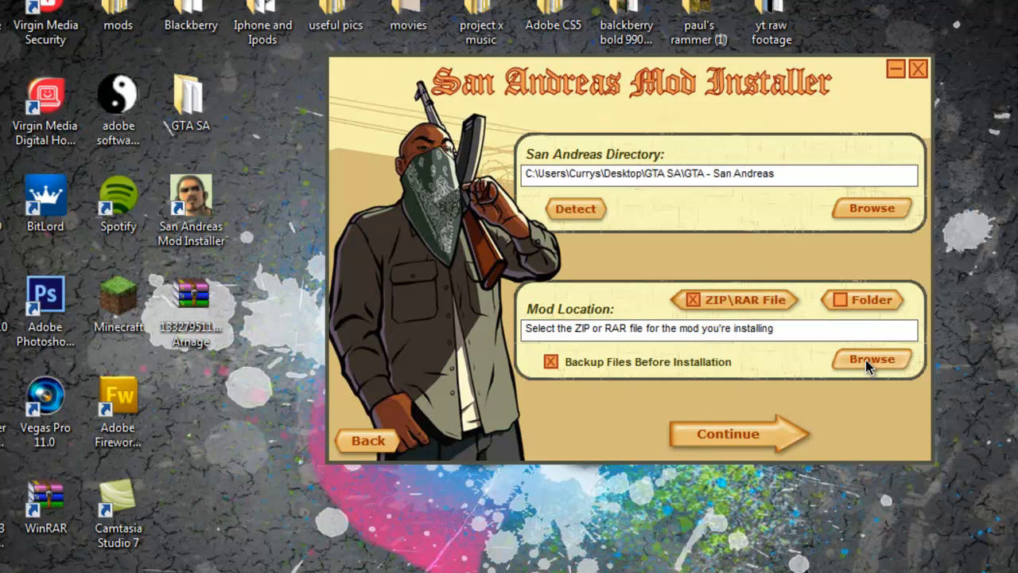
# - Load the Bentley Arnage .rar from the Desktop as the mod and accept its handling and colour lines
pyautogui.click(872, 360)
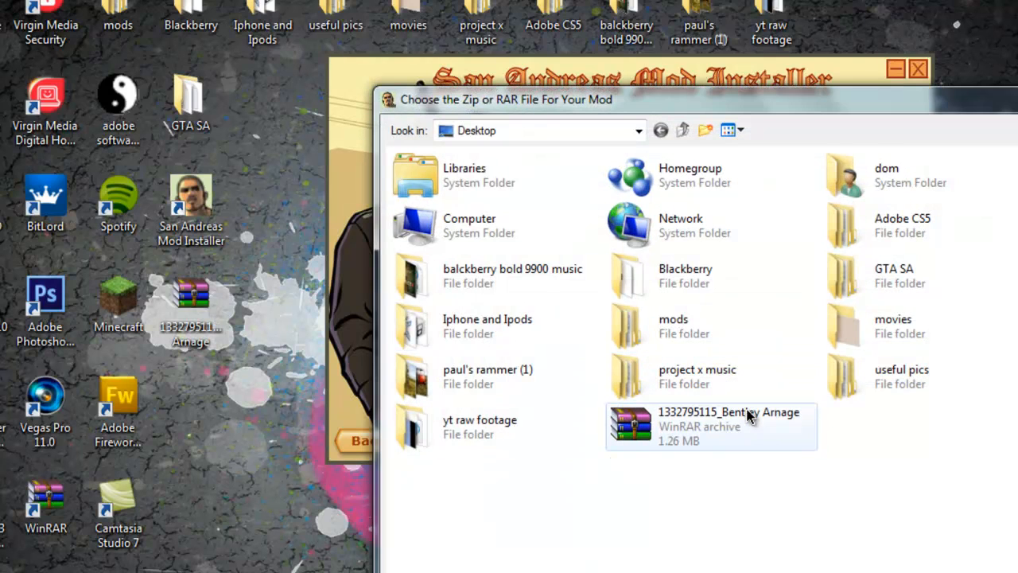
pyautogui.doubleClick(728, 426)
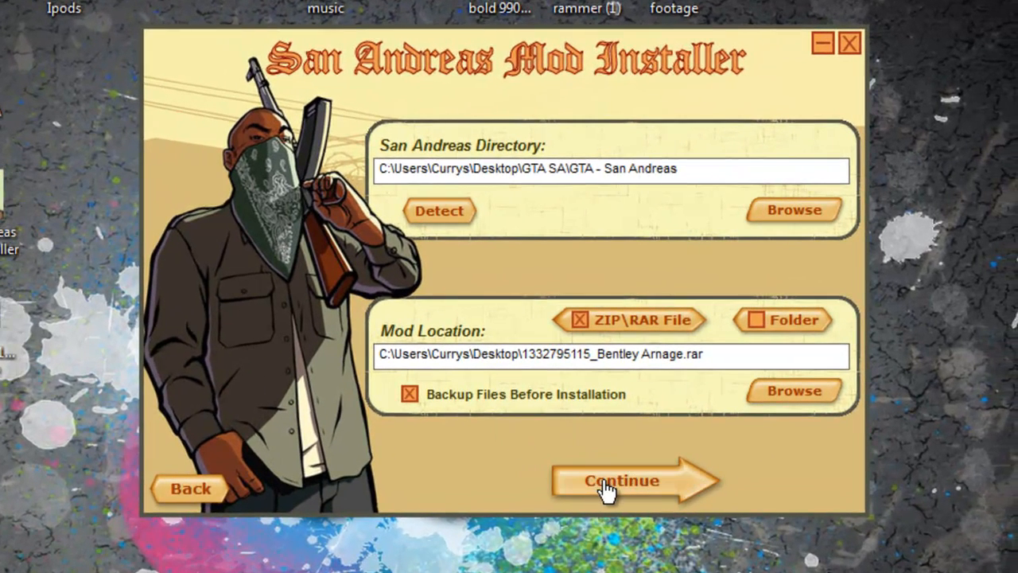
pyautogui.click(622, 480)
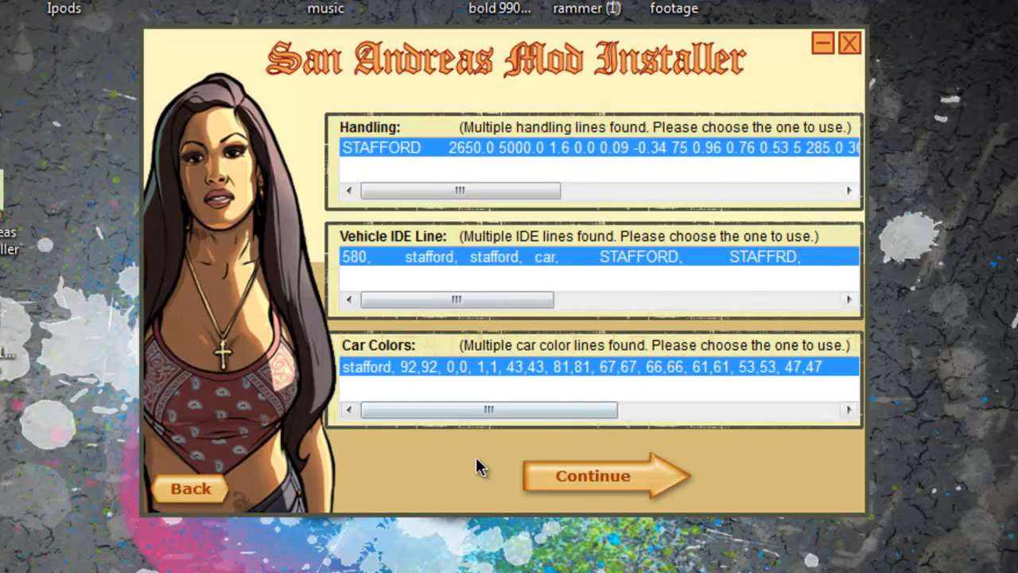
pyautogui.click(592, 476)
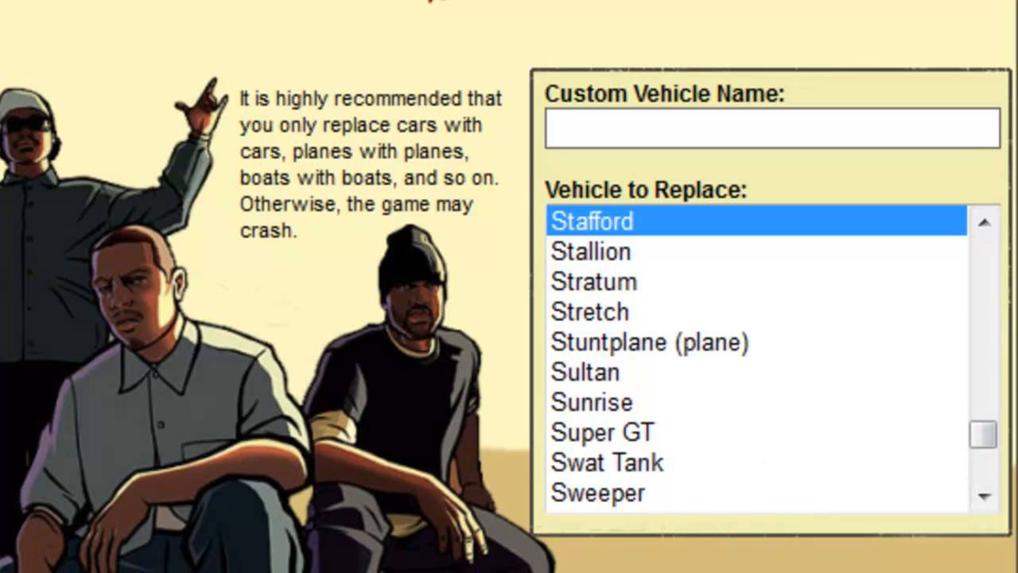
pyautogui.moveTo(983, 433)
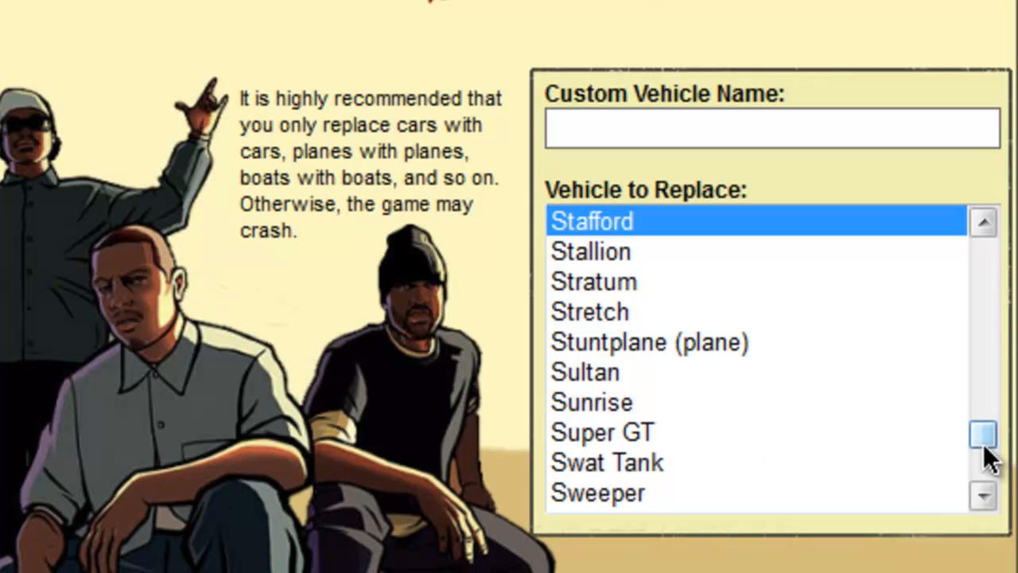
# - Choose Greenwood as the vehicle to replace and name the custom vehicle 'Bentley Car Mod'
pyautogui.click(983, 223)
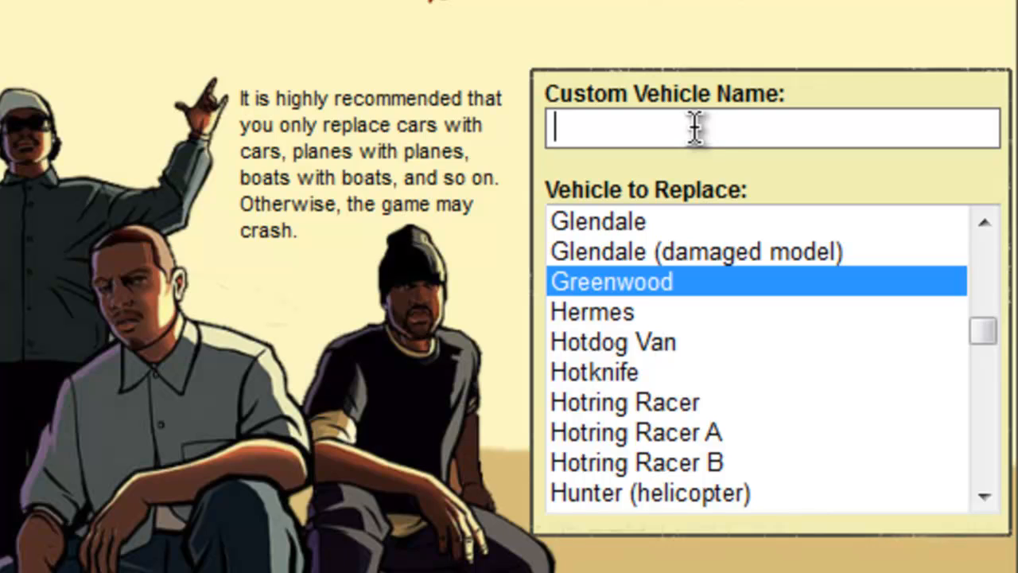
pyautogui.write('Ben')
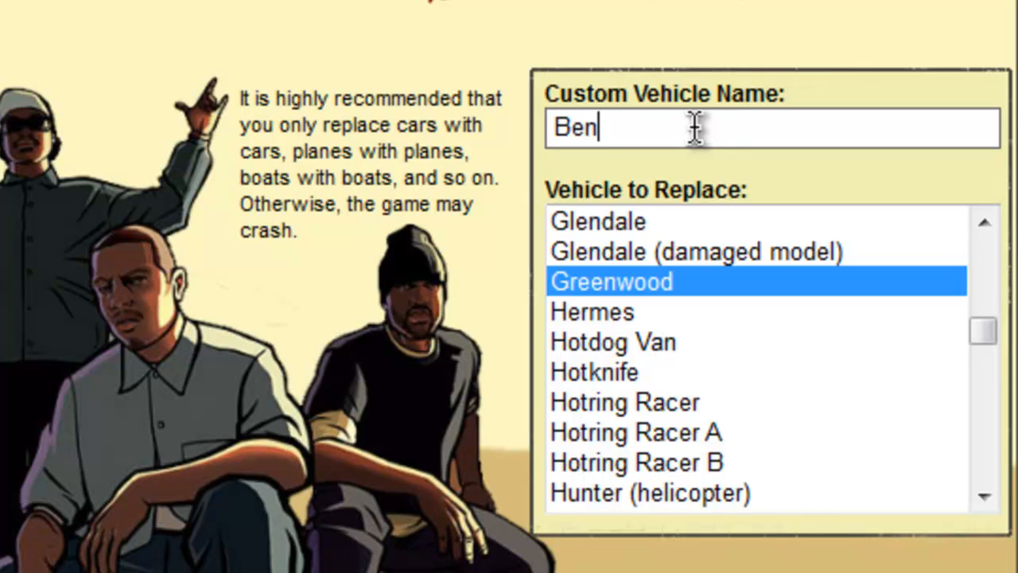
pyautogui.write('tley mod')
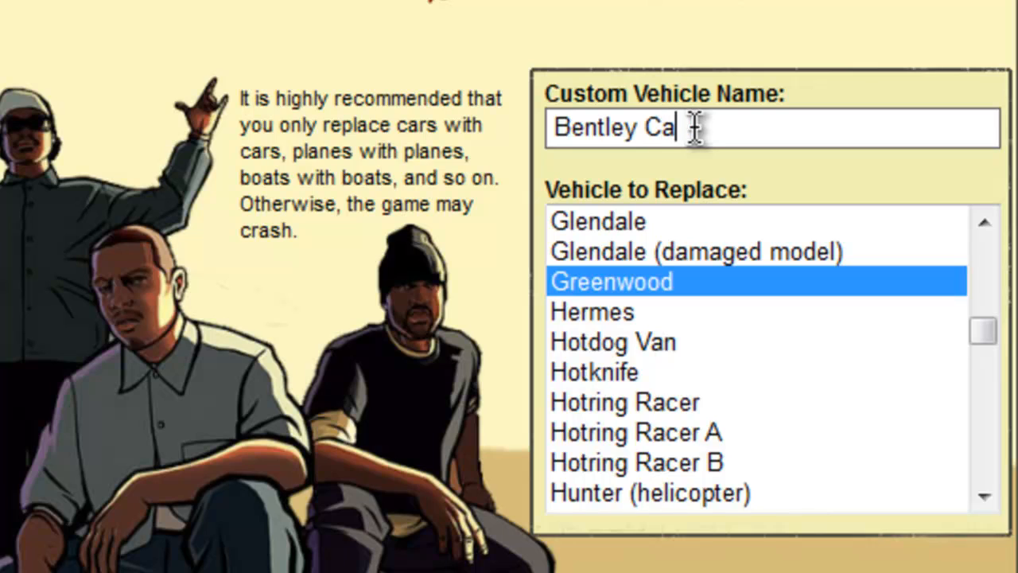
pyautogui.write('r Mos')
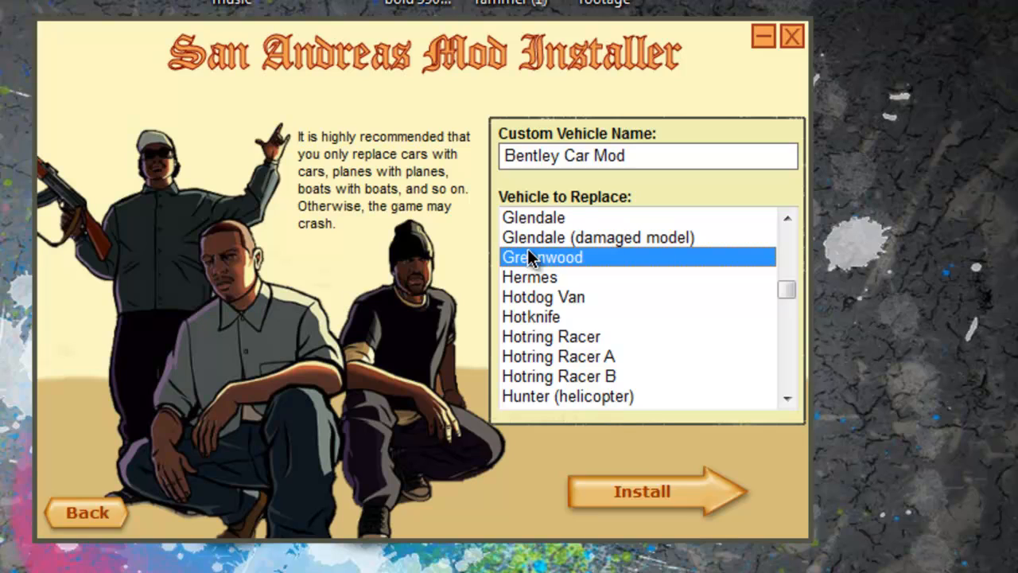
pyautogui.moveTo(608, 475)
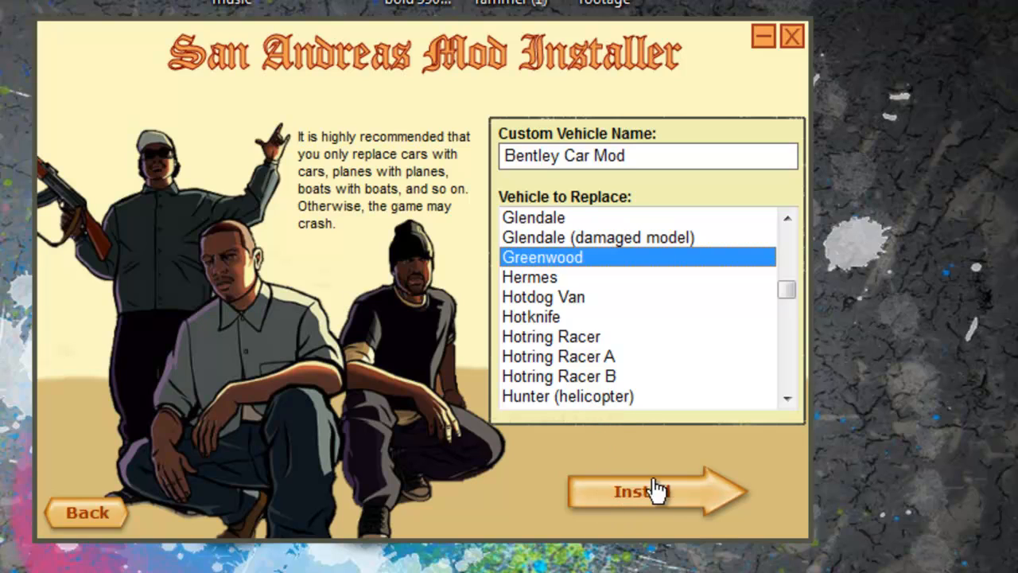
pyautogui.moveTo(644, 501)
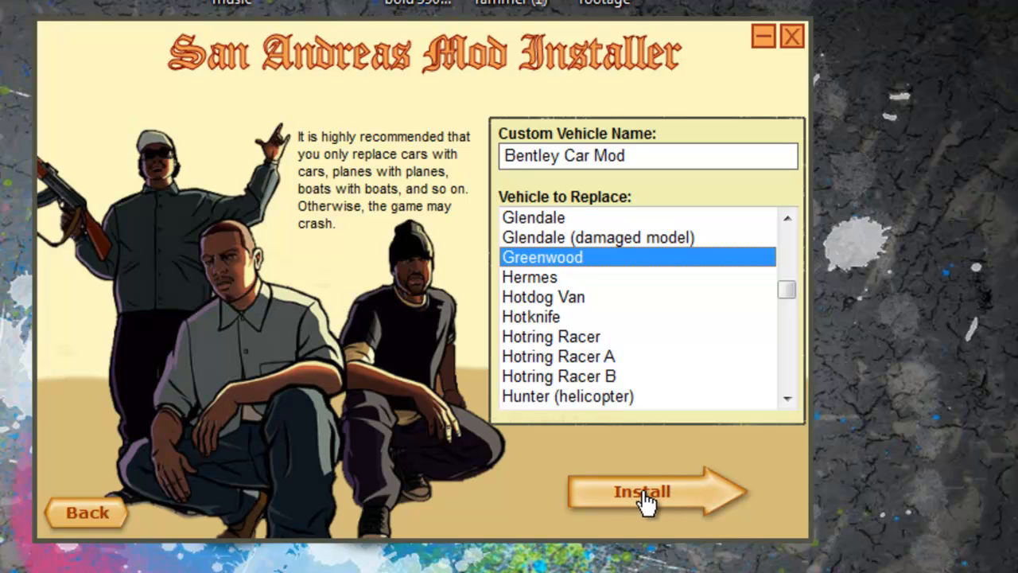
# - Install the Bentley mod over the Greenwood and reach the 'Mod Installed!' screen
pyautogui.click(643, 490)
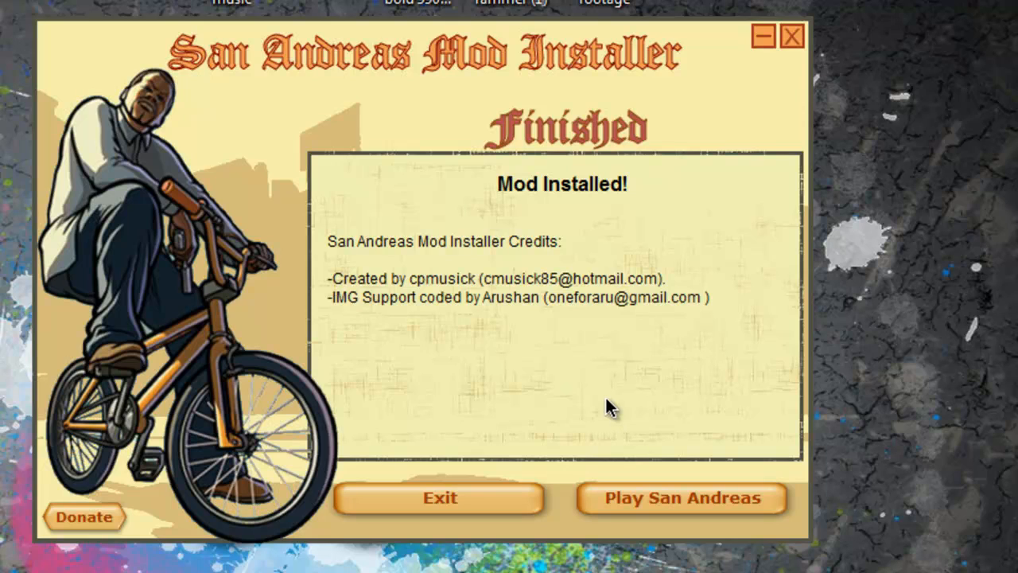
pyautogui.moveTo(649, 474)
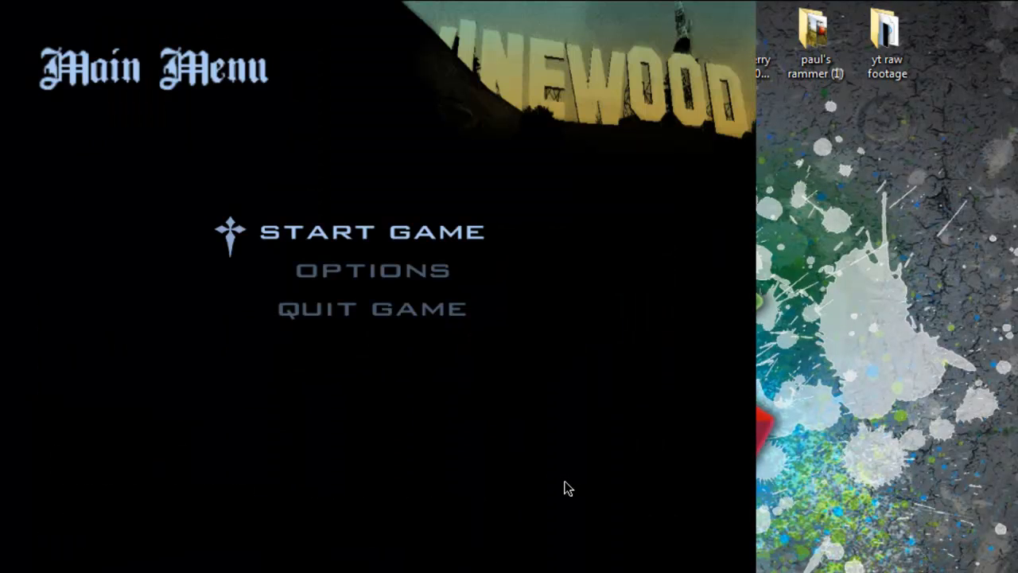
pyautogui.moveTo(302, 176)
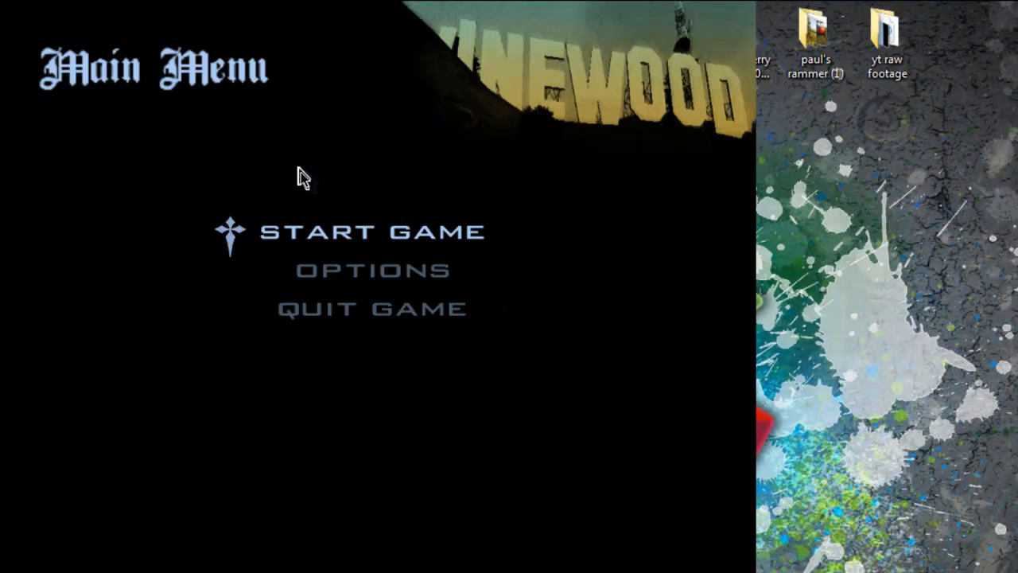
# - From the main menu, go through Start Game and Load Game to load the BIG SMOKE save
pyautogui.click(372, 232)
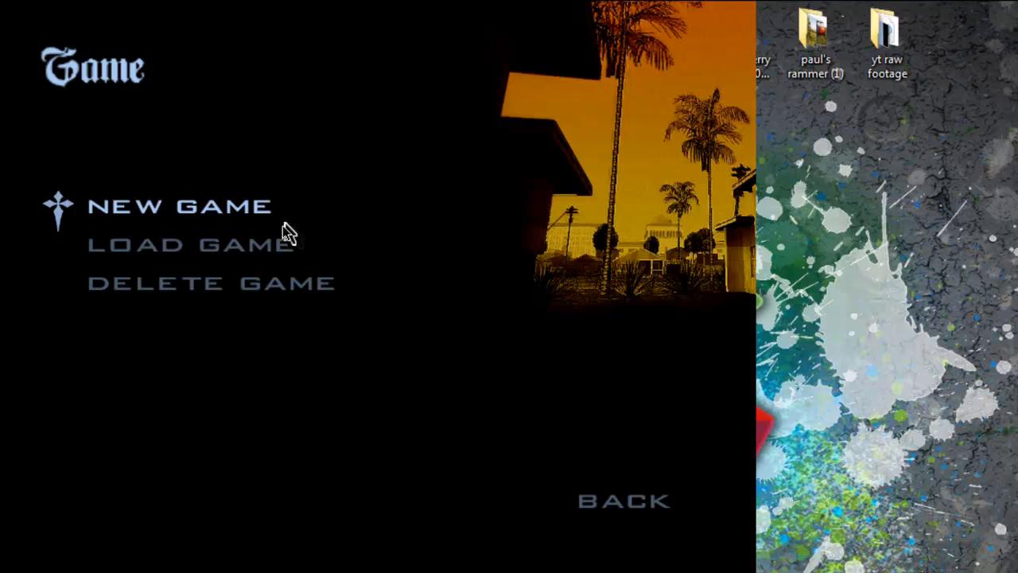
pyautogui.click(188, 244)
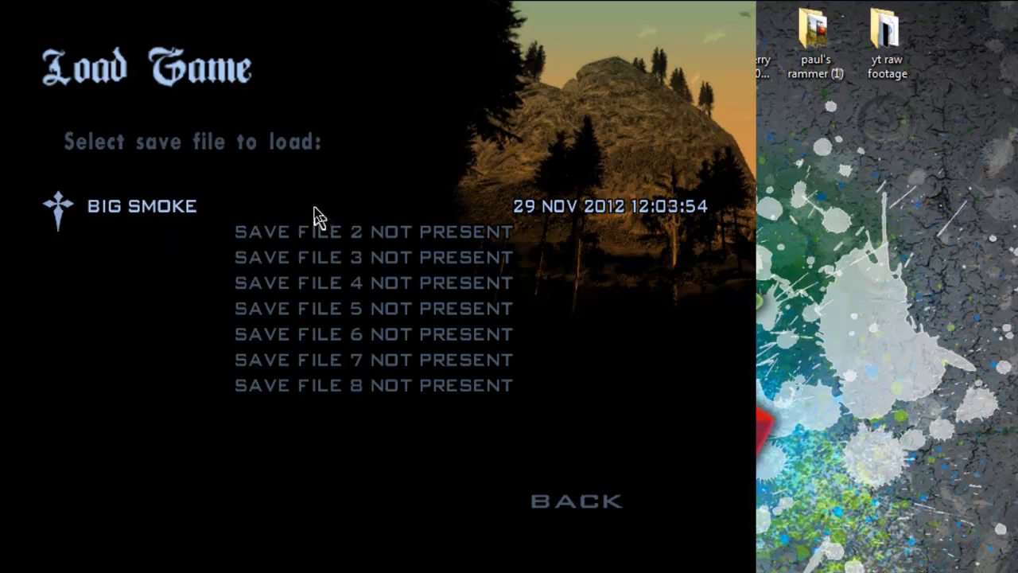
pyautogui.click(142, 205)
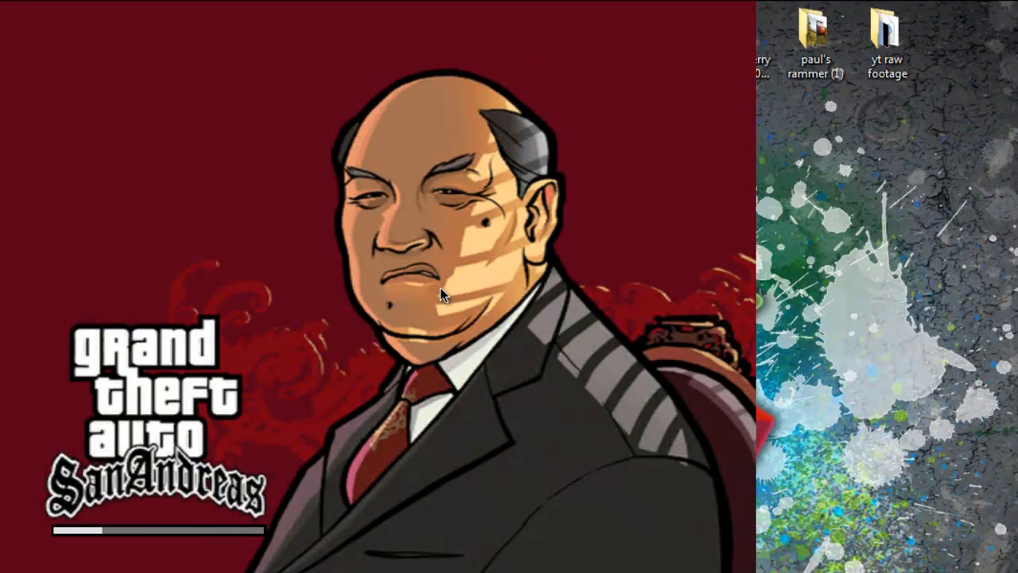